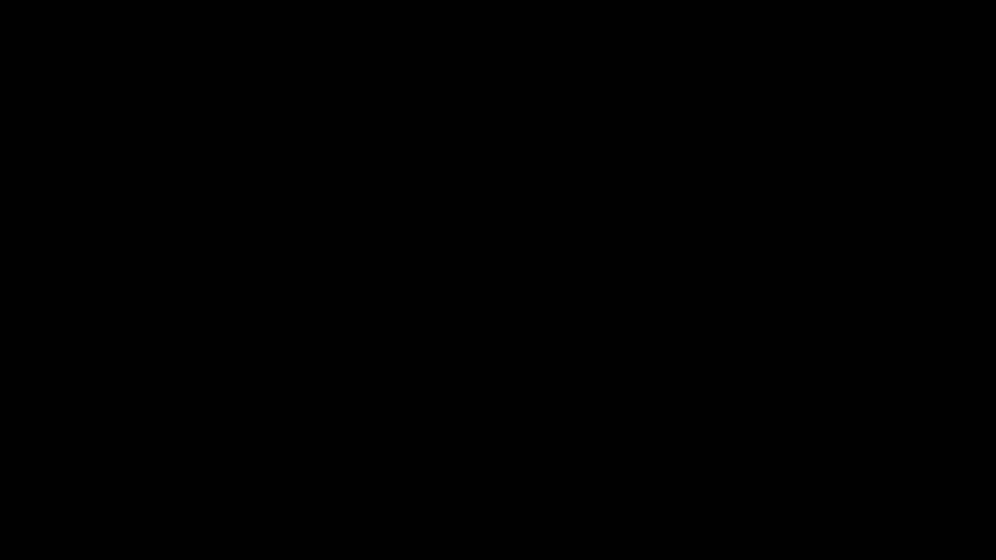
mouse_move(194, 42)
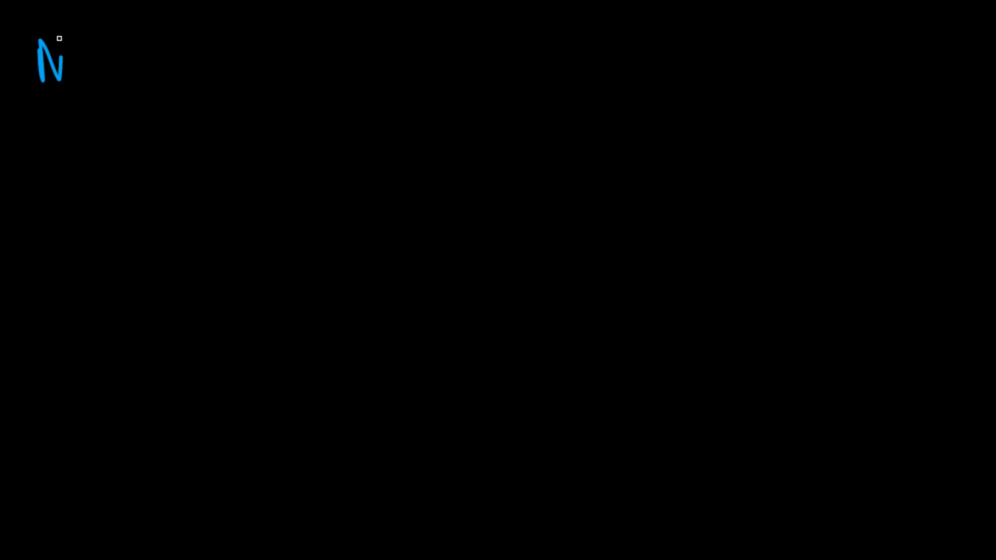
Handwrite the 'NLG' heading with 'Natural Language Generation' spelled out beneath it
left_click_drag(70, 74, 124, 59)
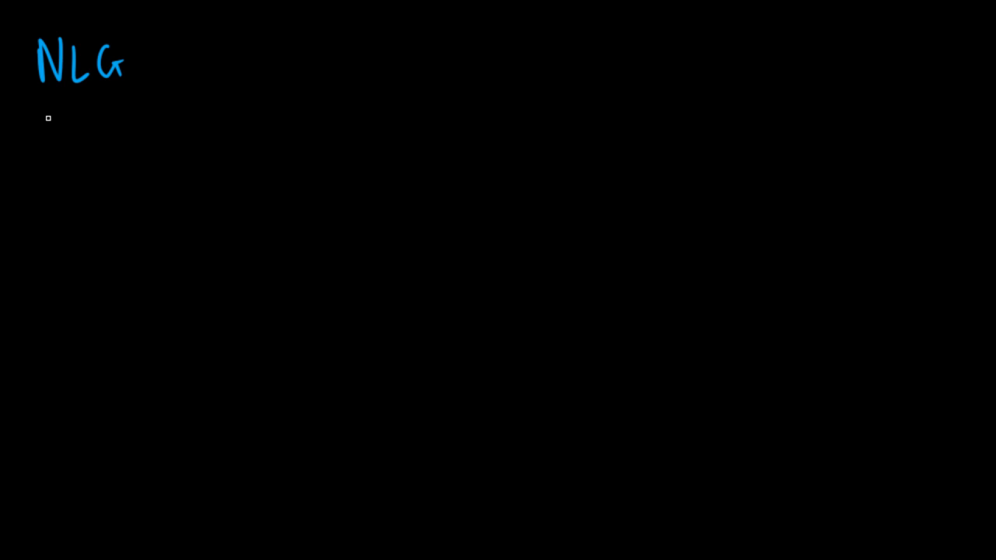
type("NATURA")
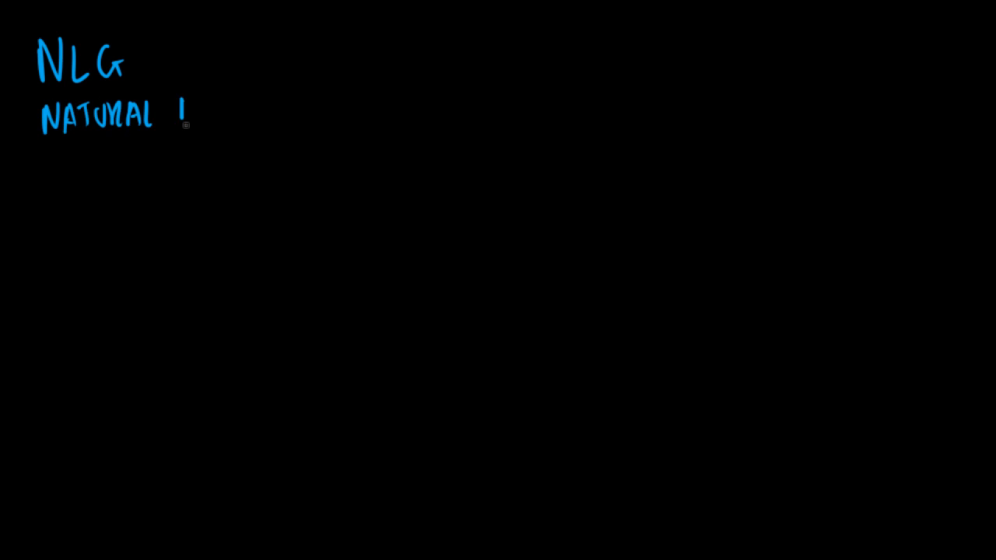
type("LANGUAGE GENERATION")
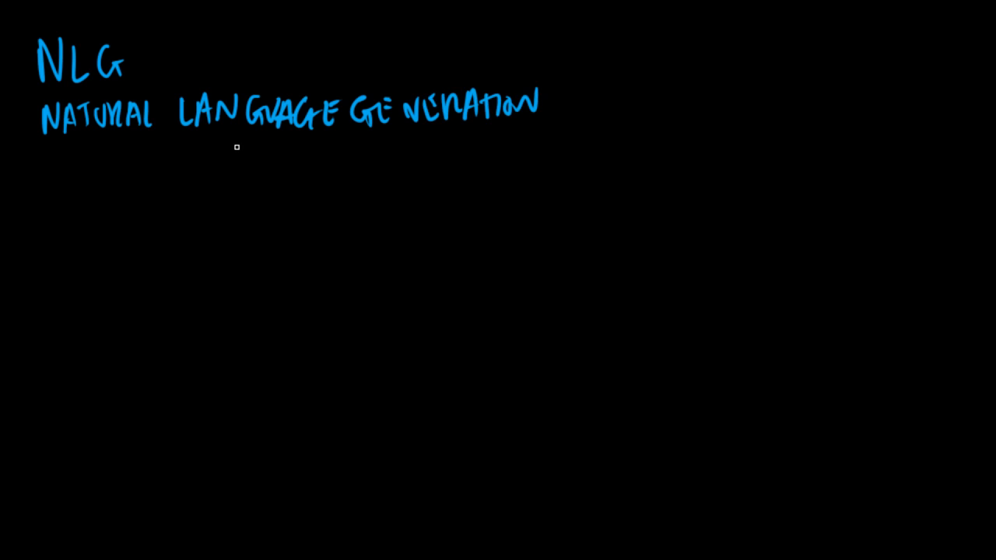
mouse_move(689, 153)
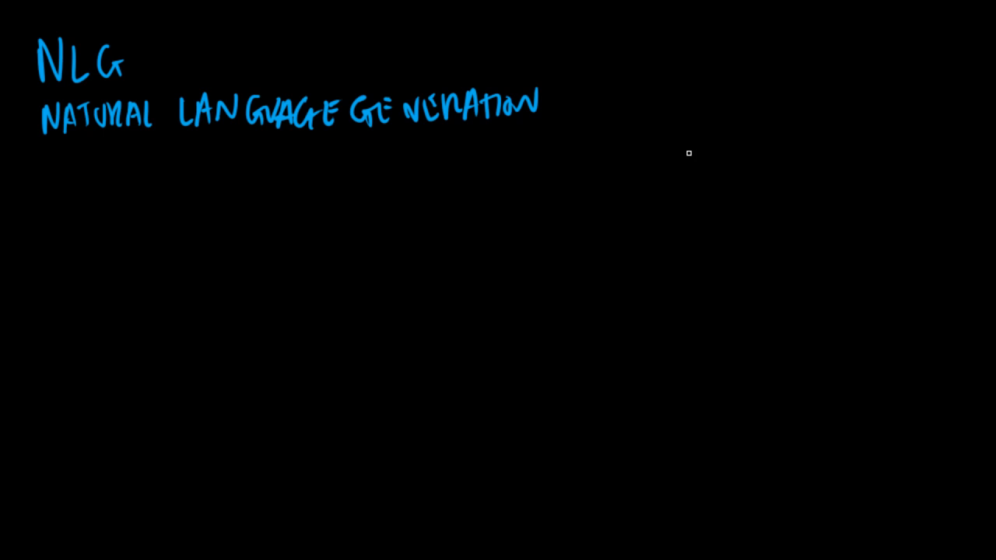
mouse_move(654, 153)
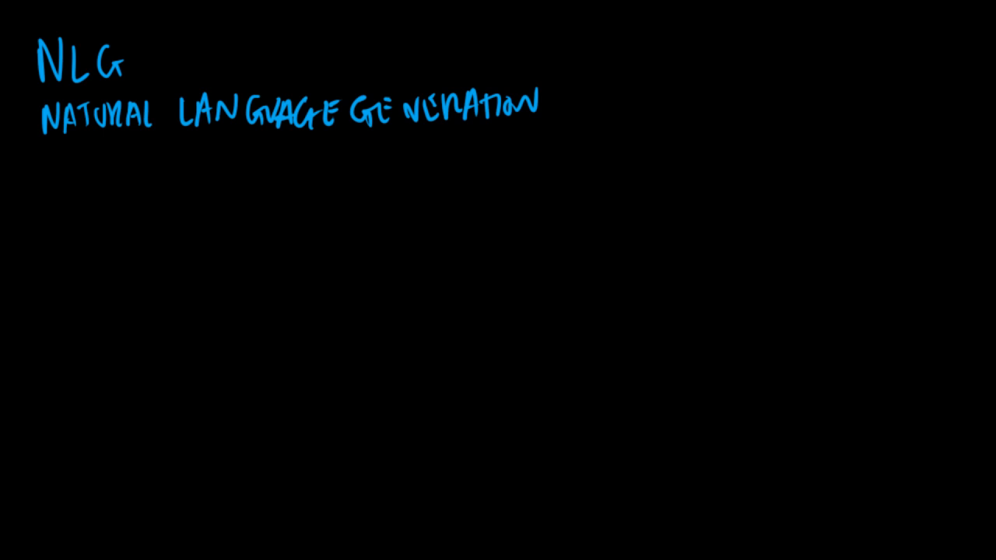
mouse_move(779, 138)
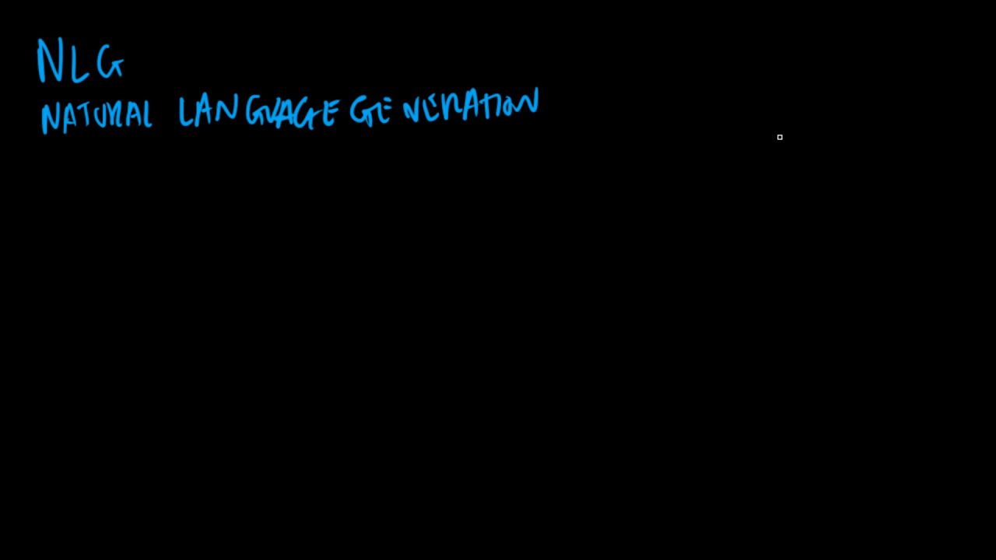
mouse_move(790, 157)
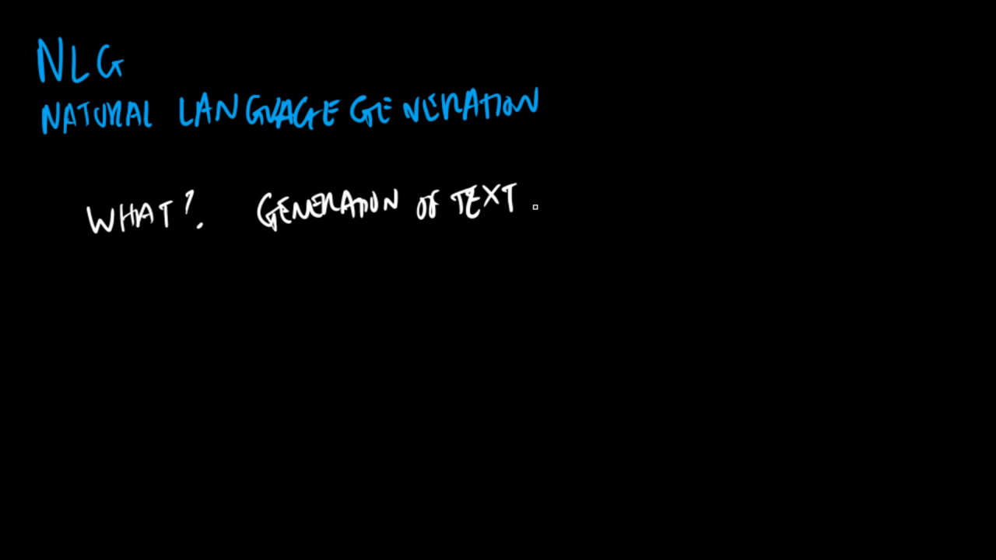
Draw white arrows from 'Generation of text' to the examples 'Reports' and 'Documents'
left_click_drag(531, 208, 591, 146)
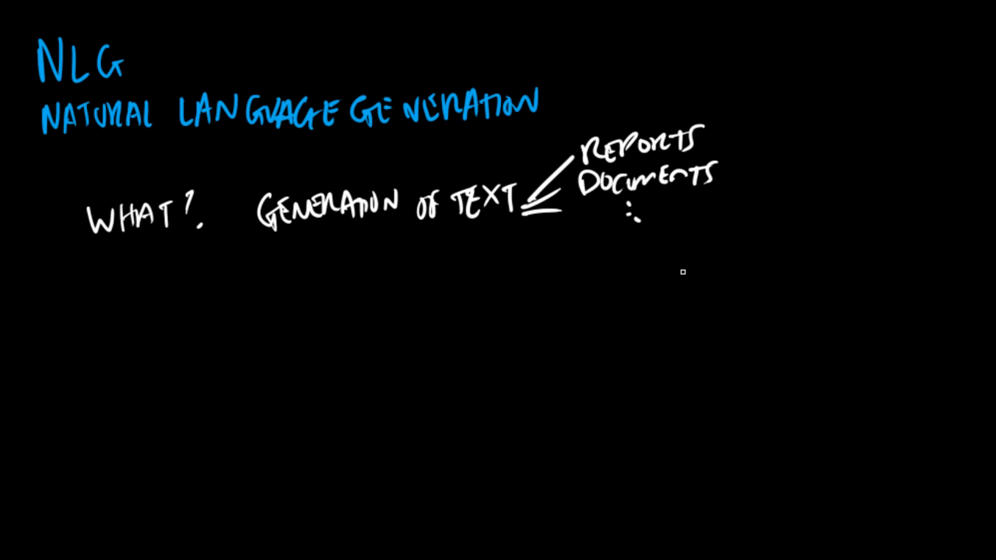
mouse_move(77, 313)
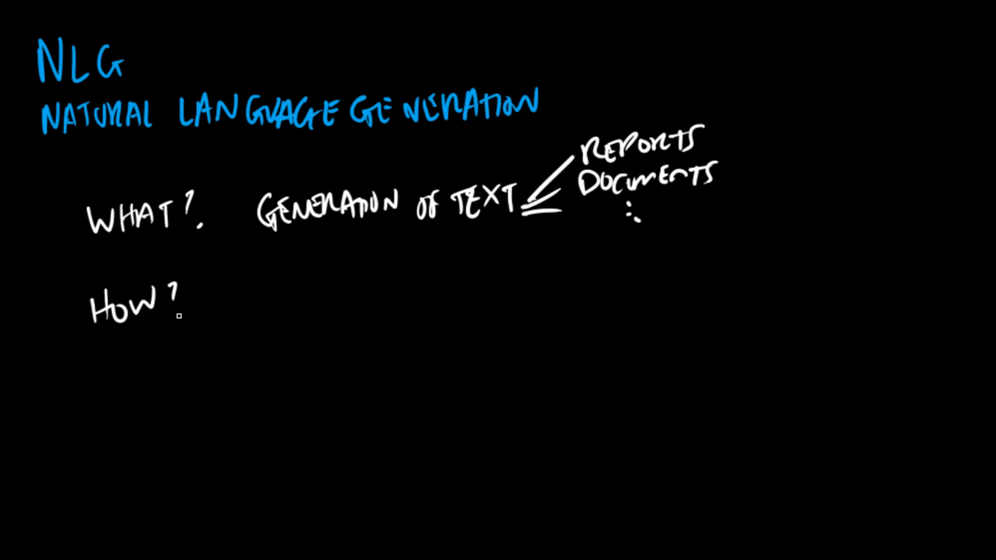
mouse_move(380, 312)
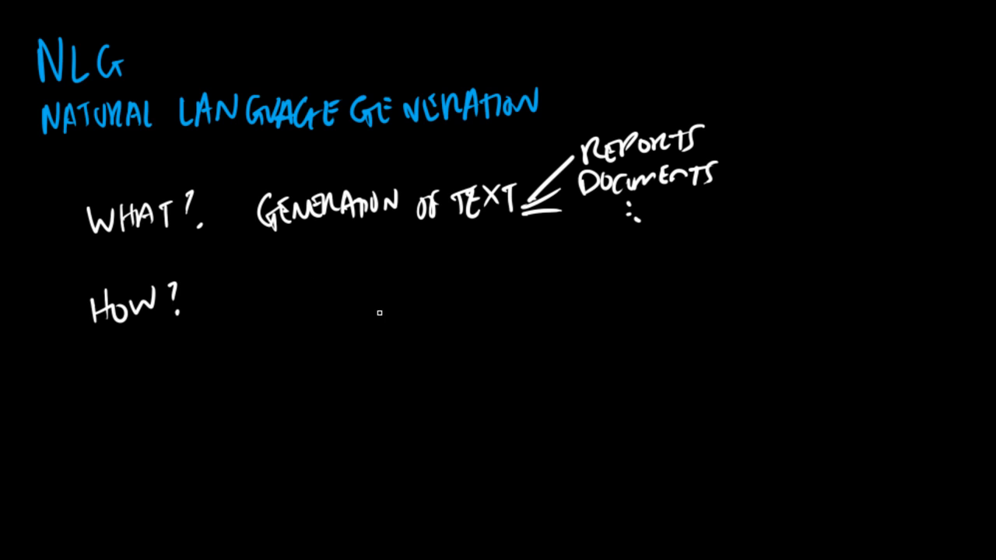
Sketch an input document beside 'How?' with arrows feeding into the system box
left_click_drag(276, 272, 256, 315)
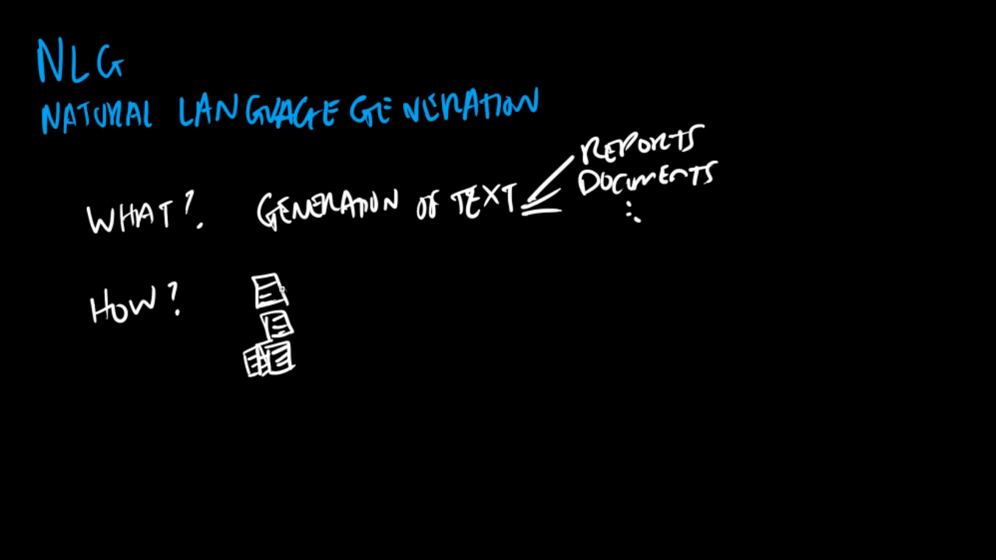
left_click_drag(280, 292, 354, 319)
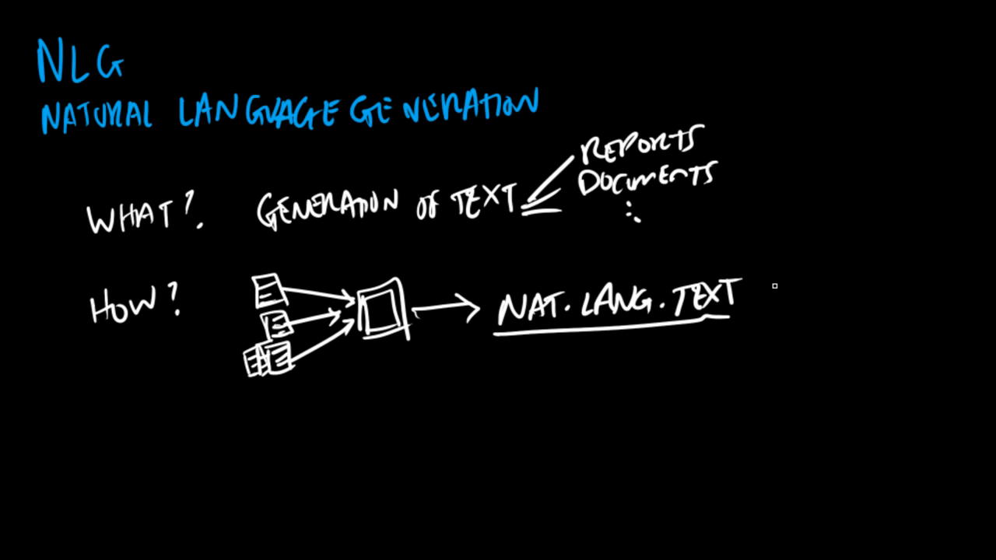
mouse_move(781, 305)
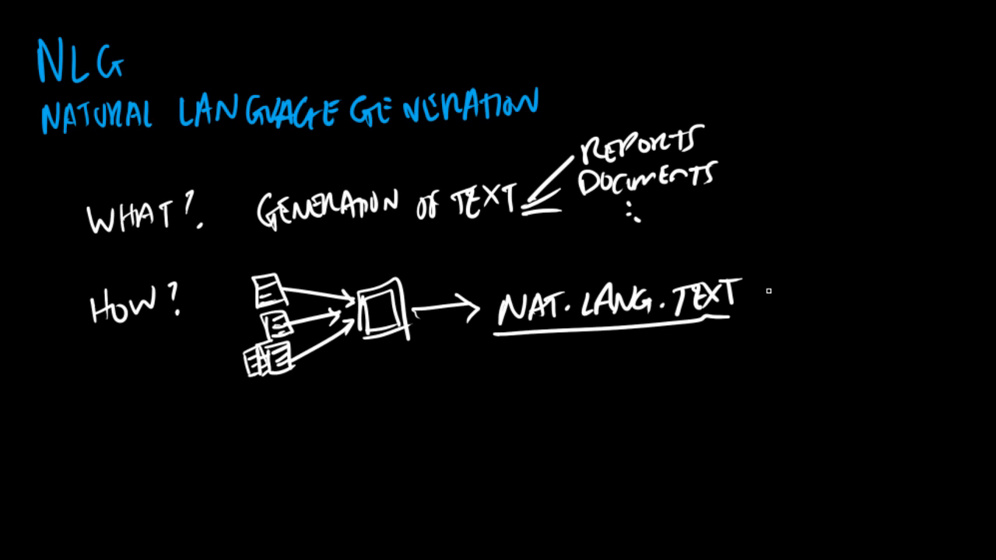
mouse_move(786, 352)
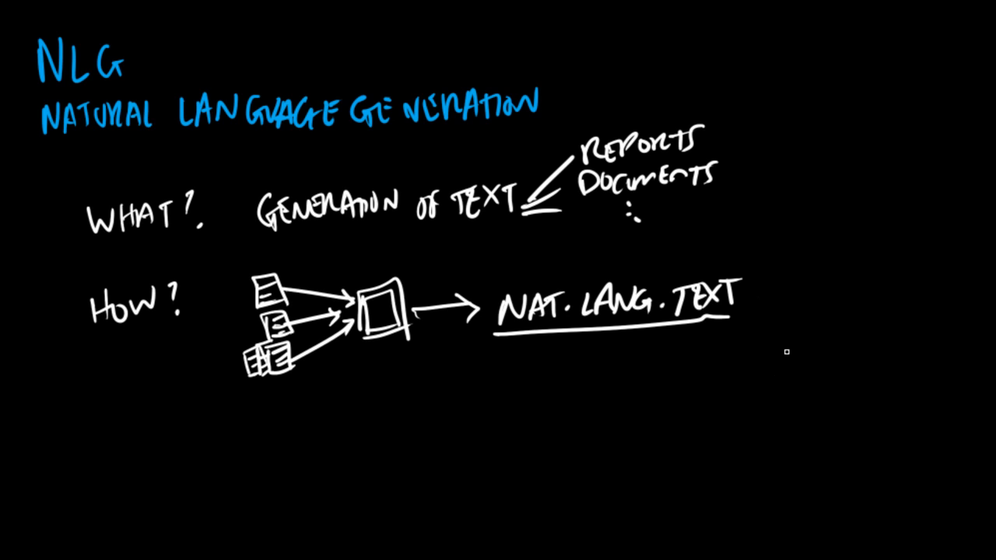
mouse_move(952, 120)
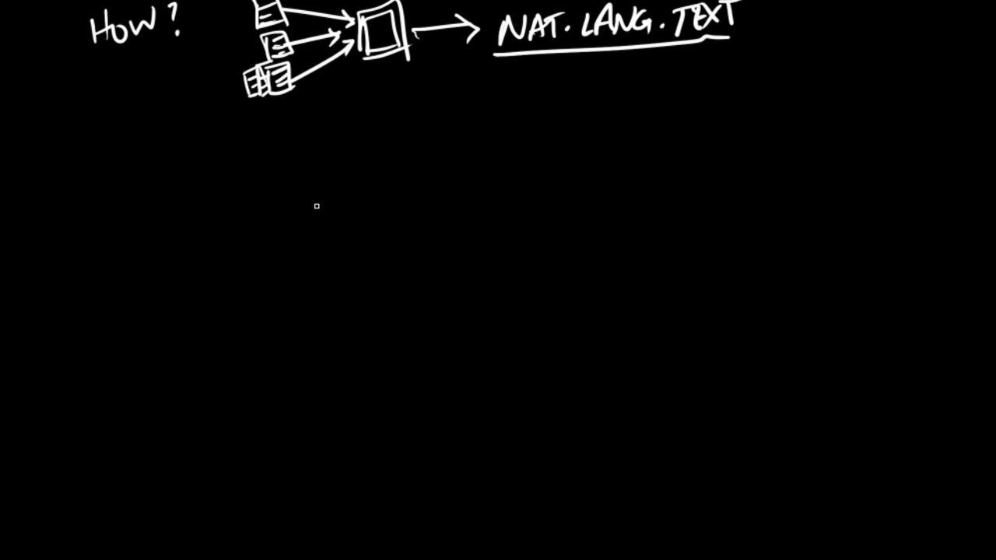
Write 'Why?' below the diagram and answer it with 'Automate this'
left_click_drag(101, 167, 152, 164)
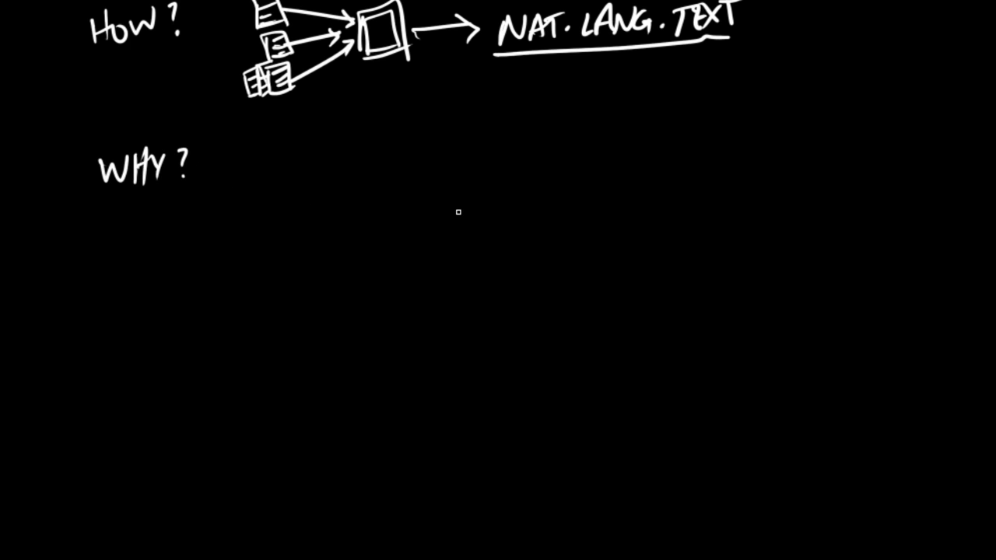
mouse_move(504, 211)
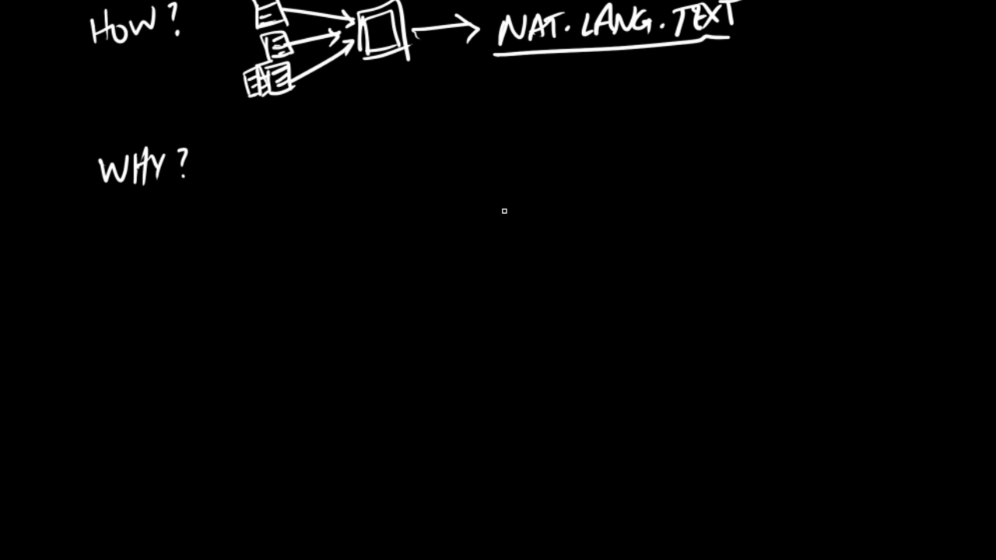
mouse_move(485, 235)
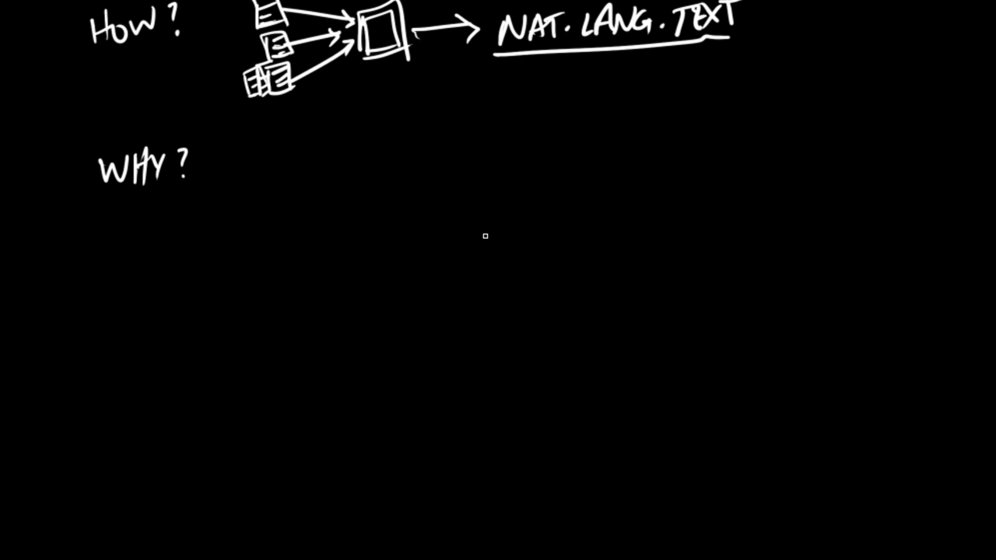
mouse_move(447, 255)
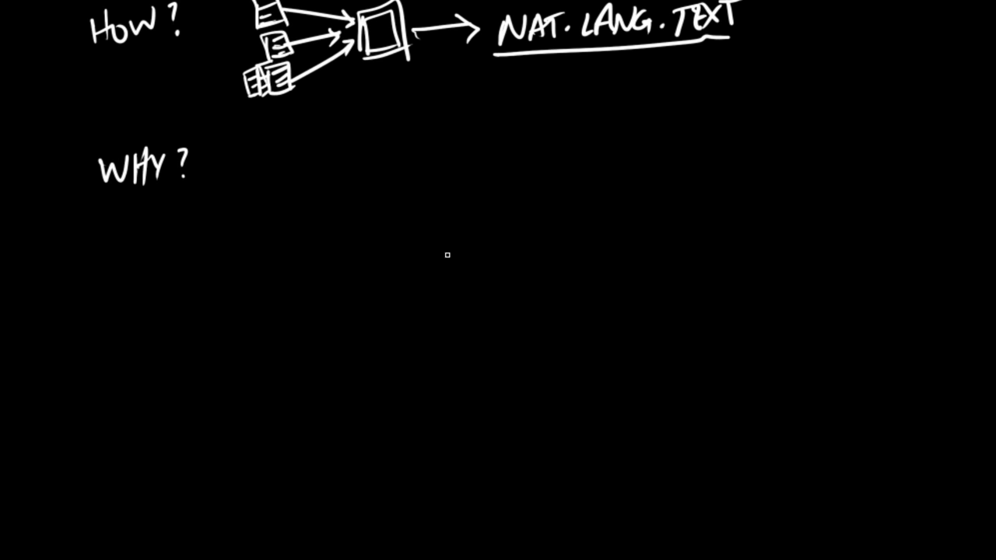
mouse_move(428, 292)
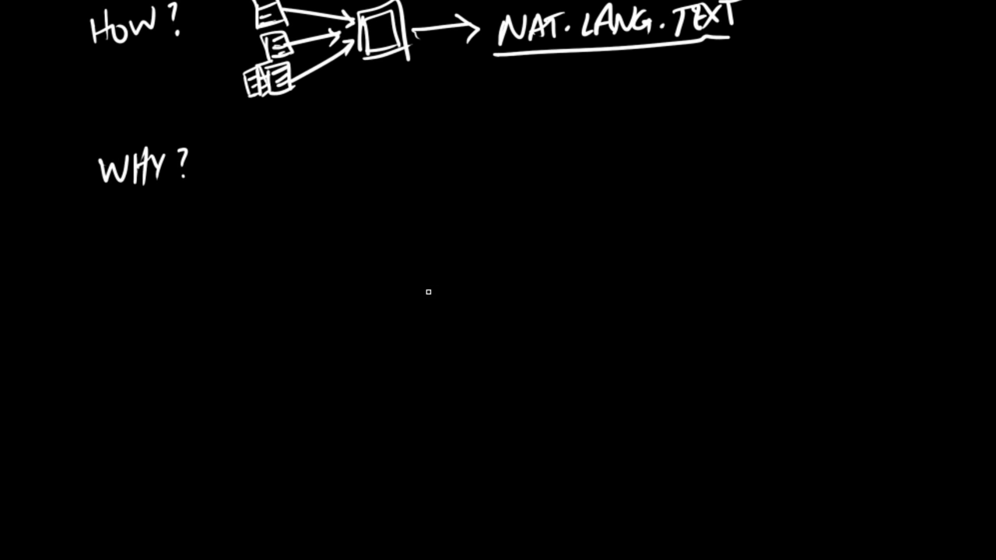
mouse_move(435, 306)
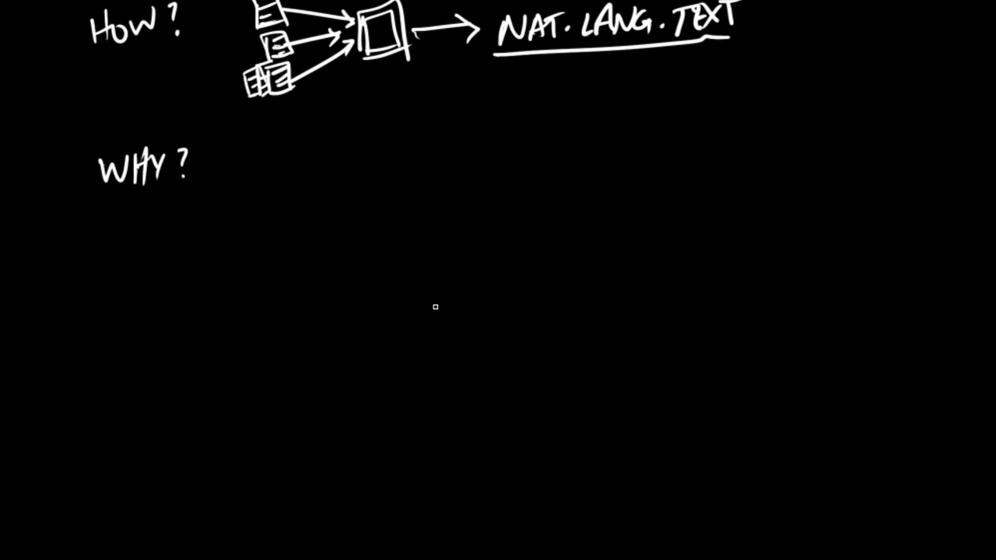
mouse_move(443, 296)
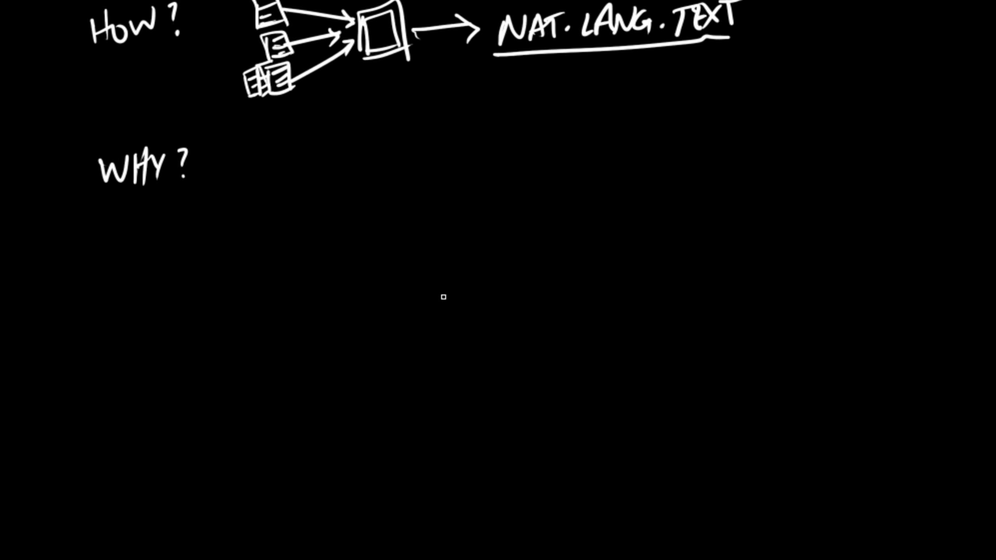
mouse_move(428, 295)
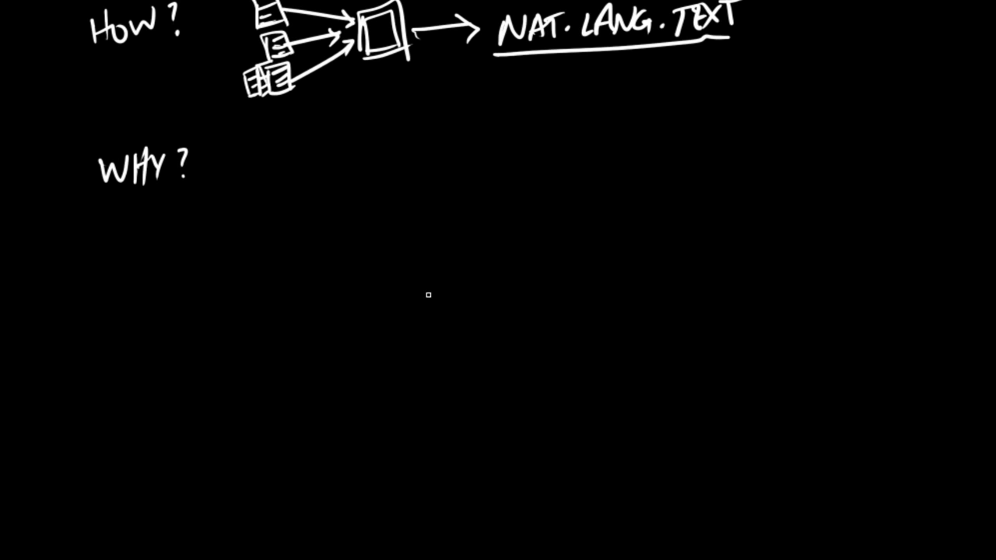
mouse_move(454, 234)
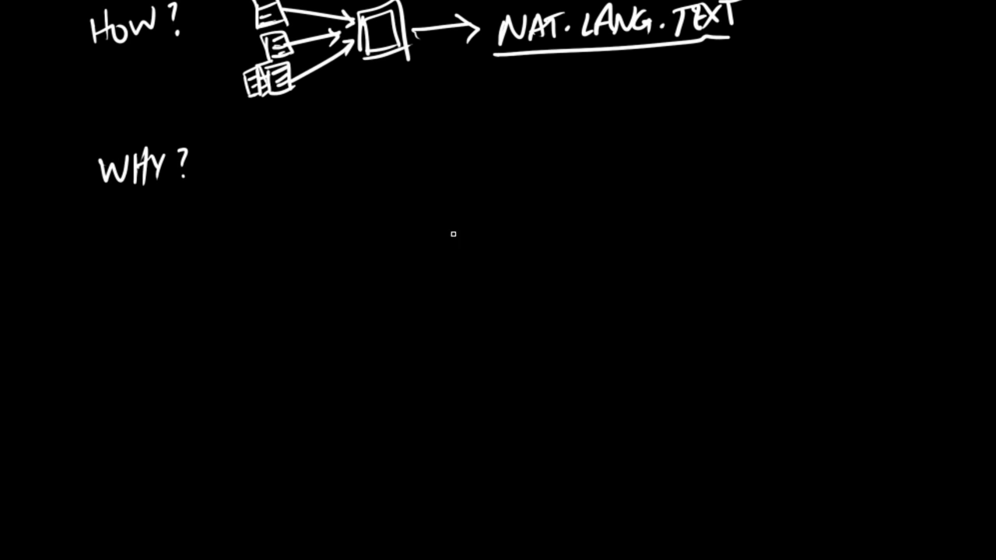
mouse_move(496, 245)
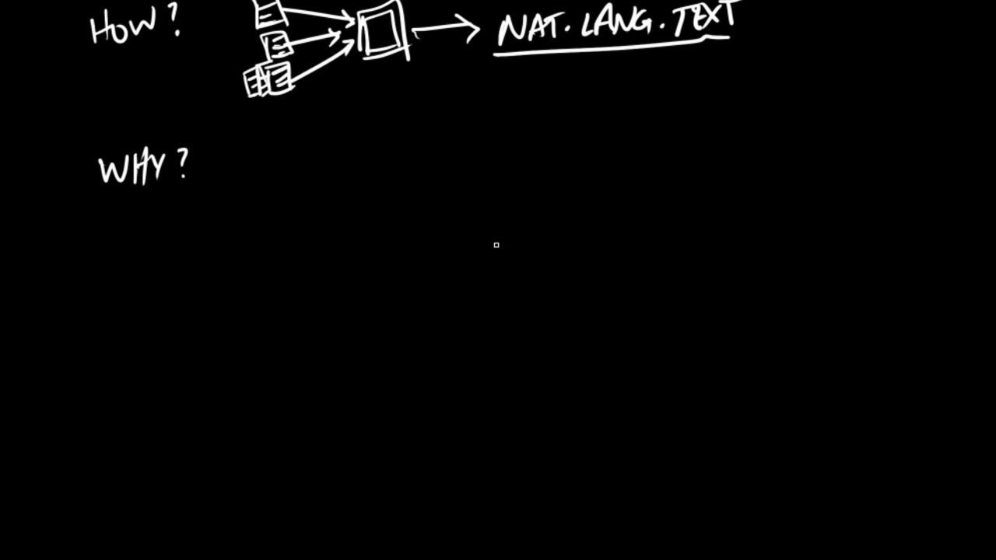
mouse_move(406, 243)
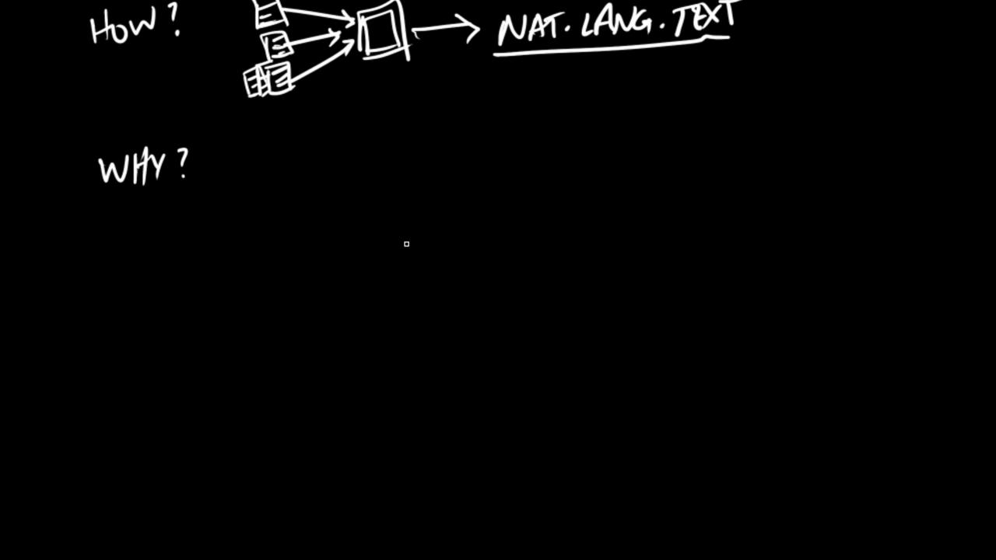
mouse_move(434, 252)
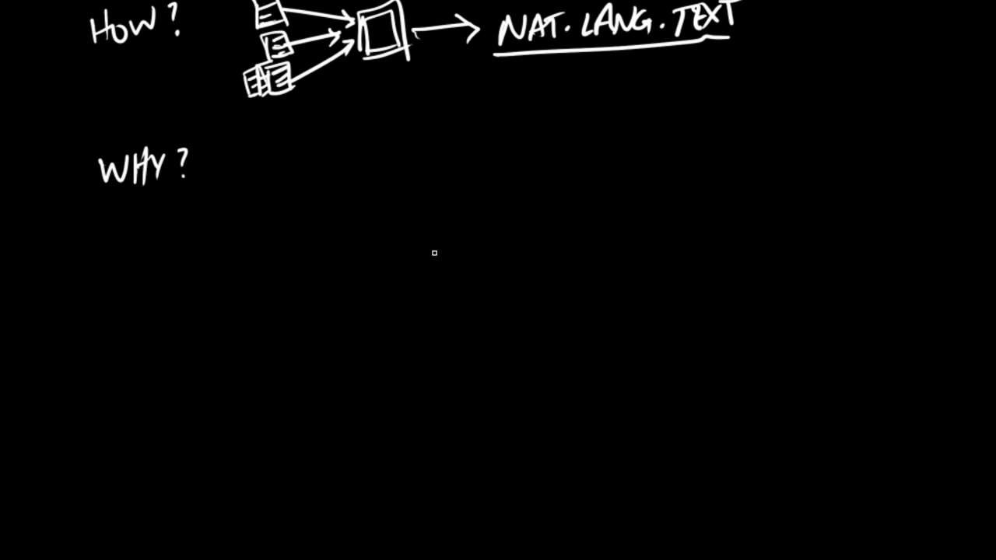
mouse_move(458, 253)
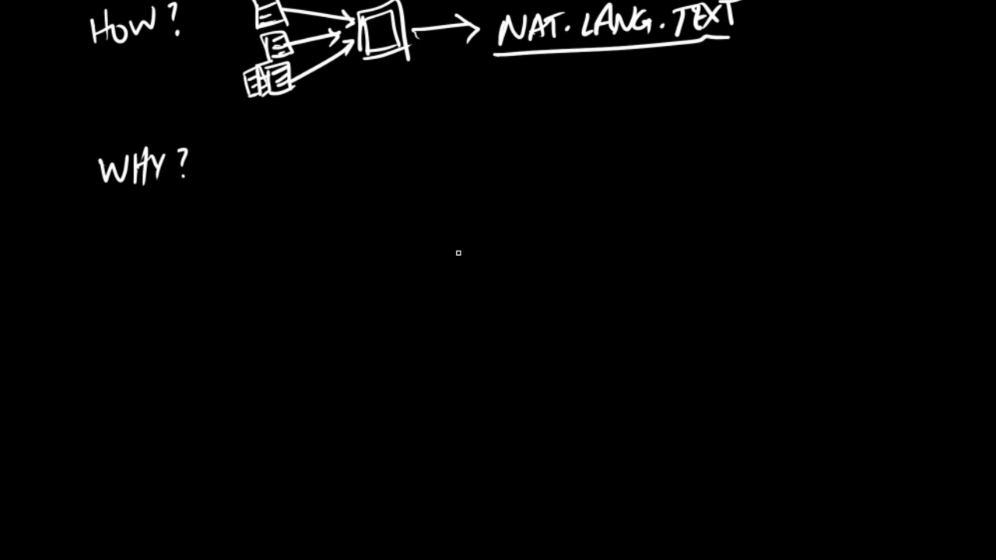
mouse_move(394, 274)
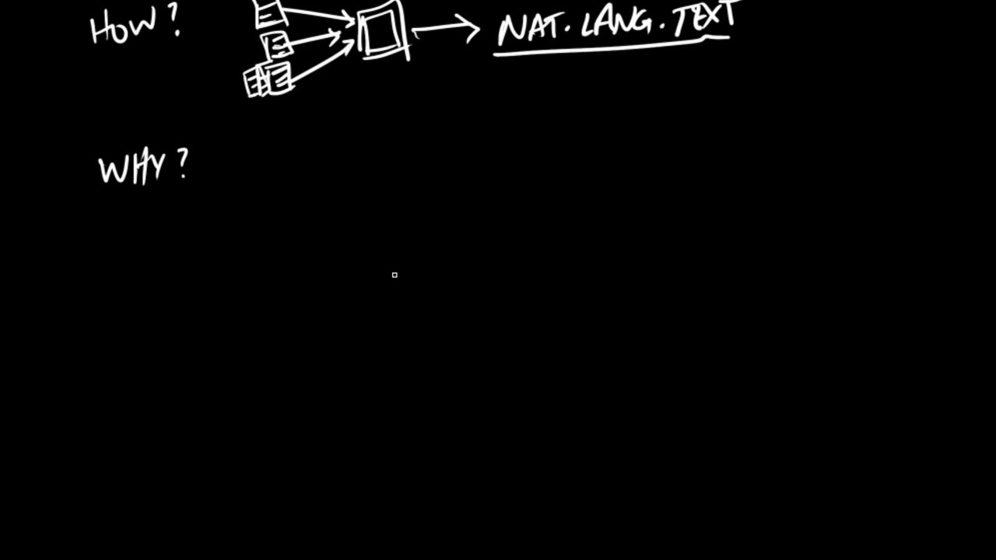
mouse_move(423, 215)
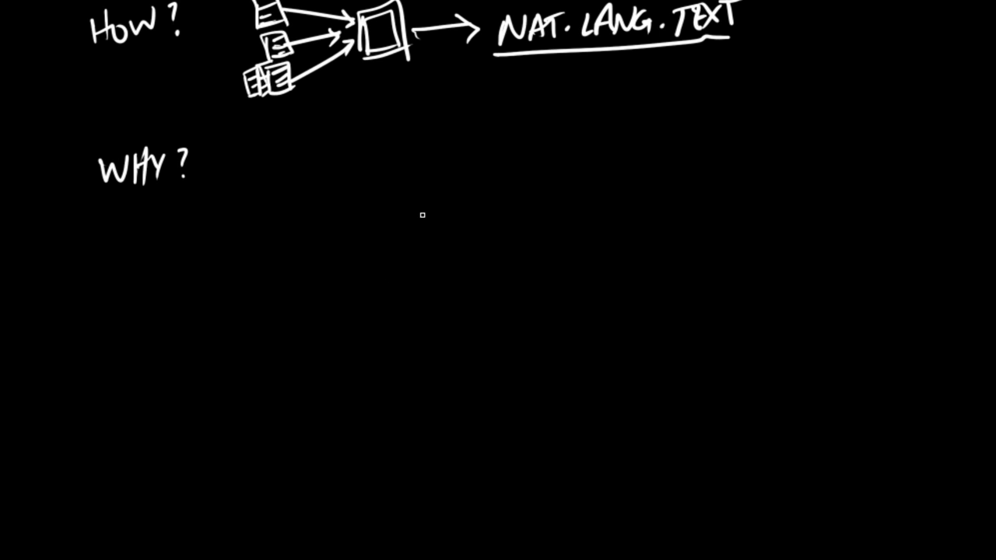
mouse_move(471, 233)
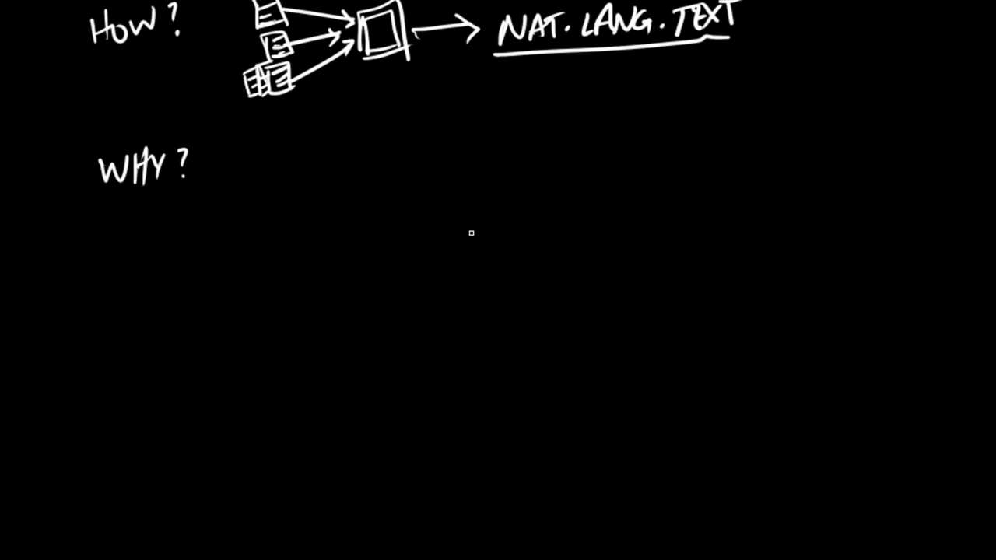
mouse_move(393, 235)
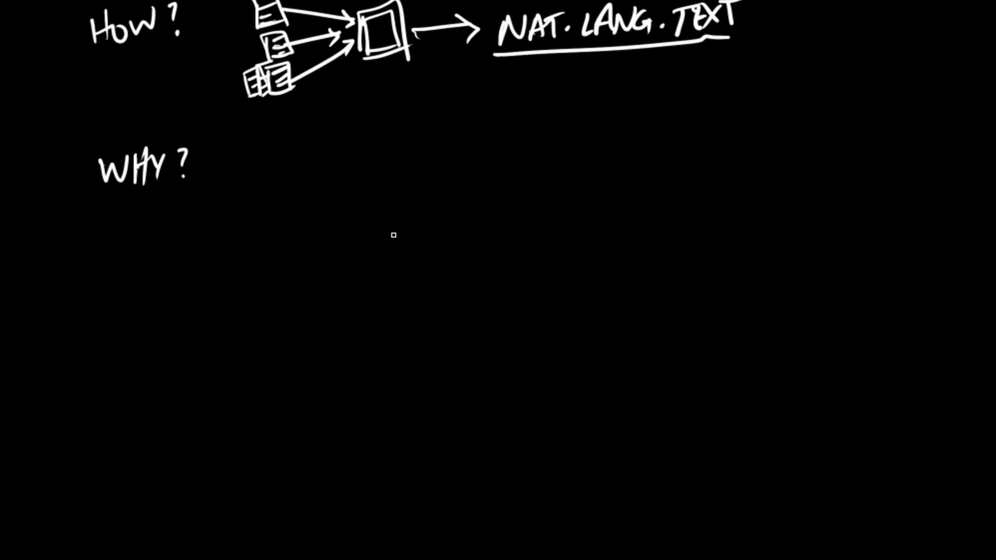
mouse_move(466, 275)
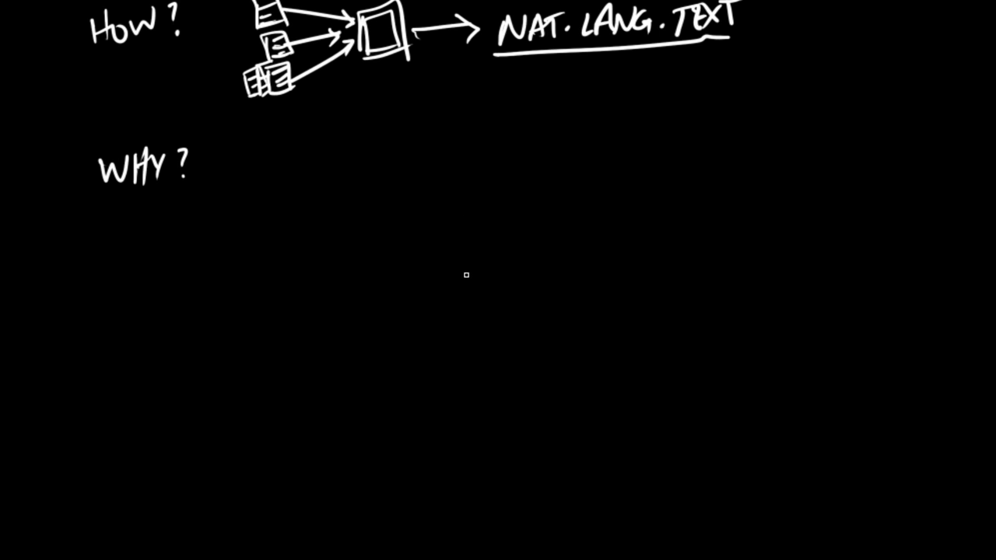
mouse_move(554, 221)
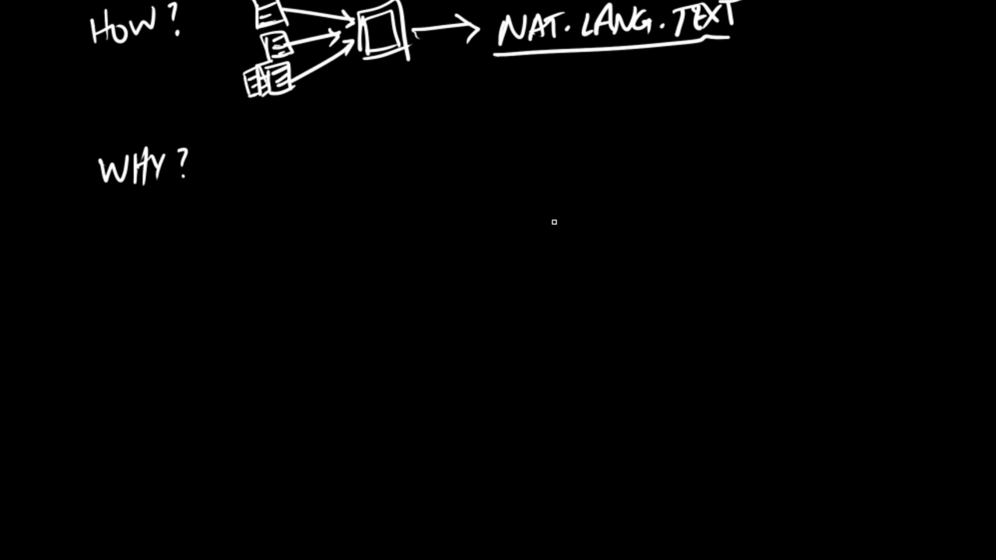
mouse_move(523, 256)
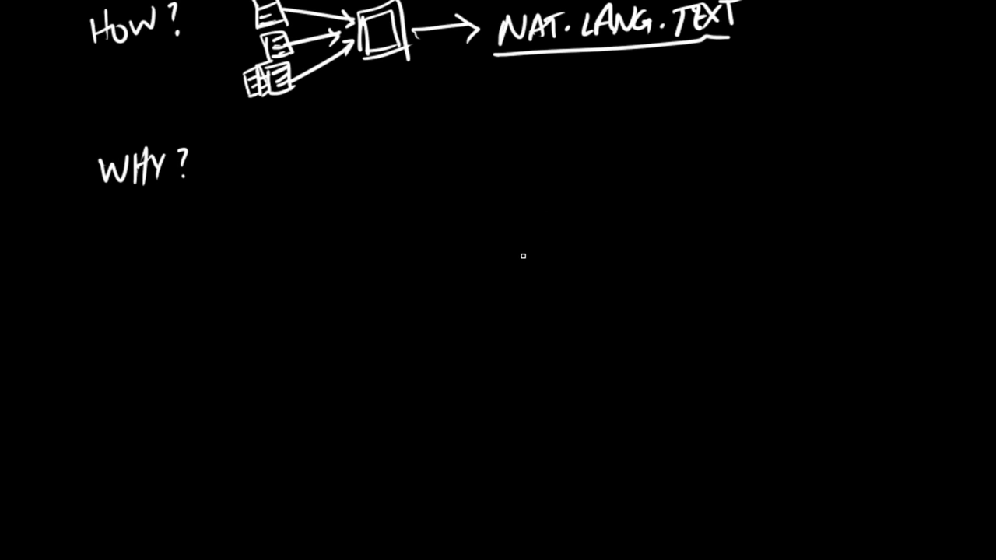
mouse_move(522, 267)
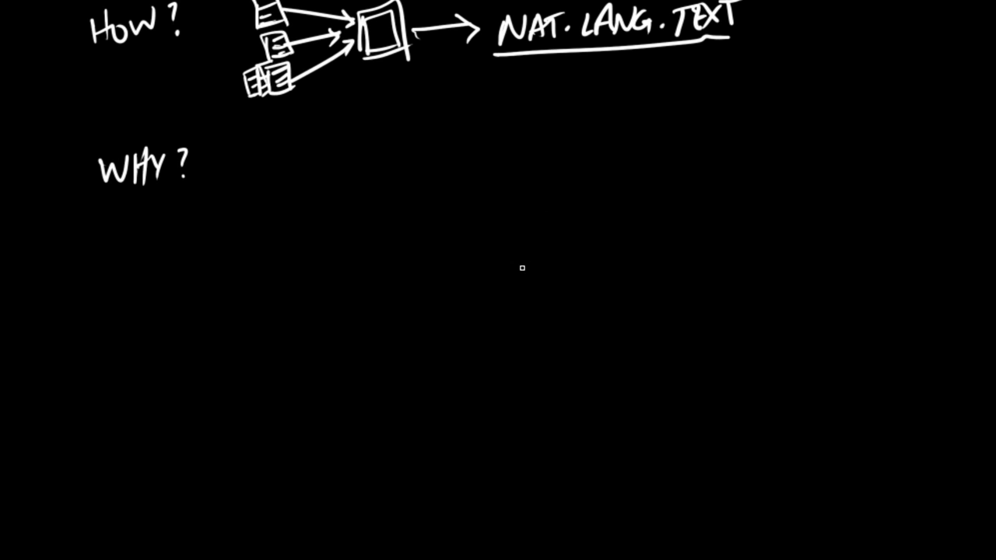
mouse_move(513, 277)
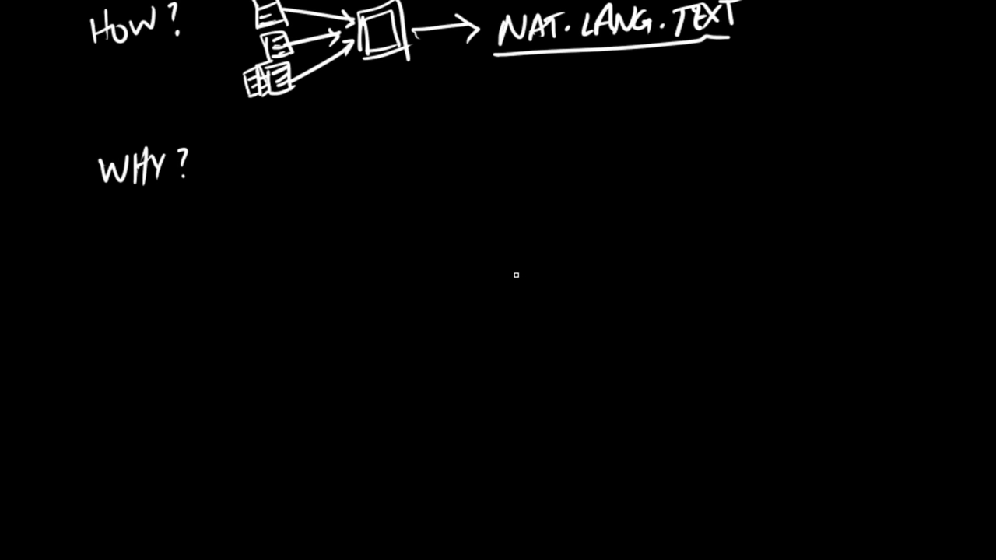
mouse_move(508, 272)
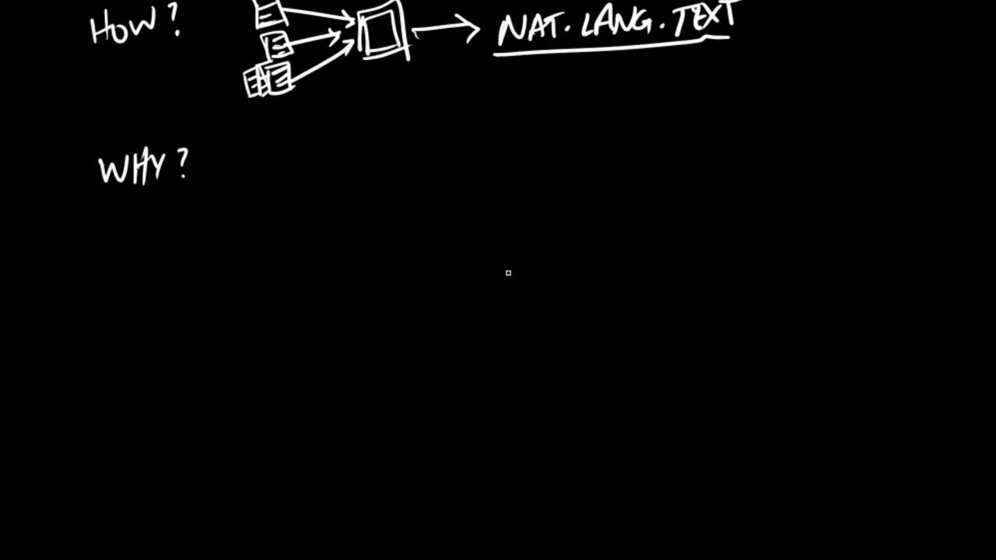
mouse_move(514, 255)
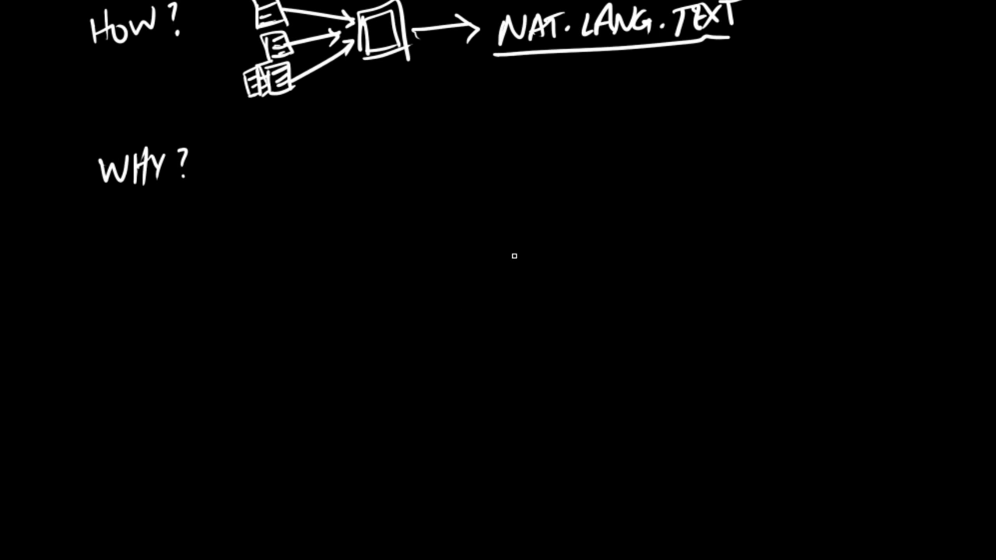
mouse_move(522, 227)
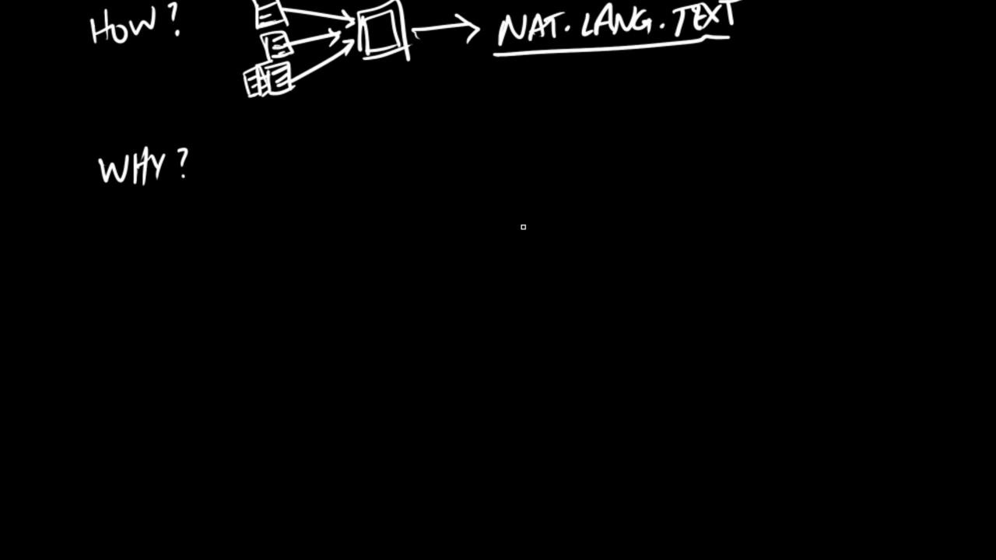
mouse_move(249, 165)
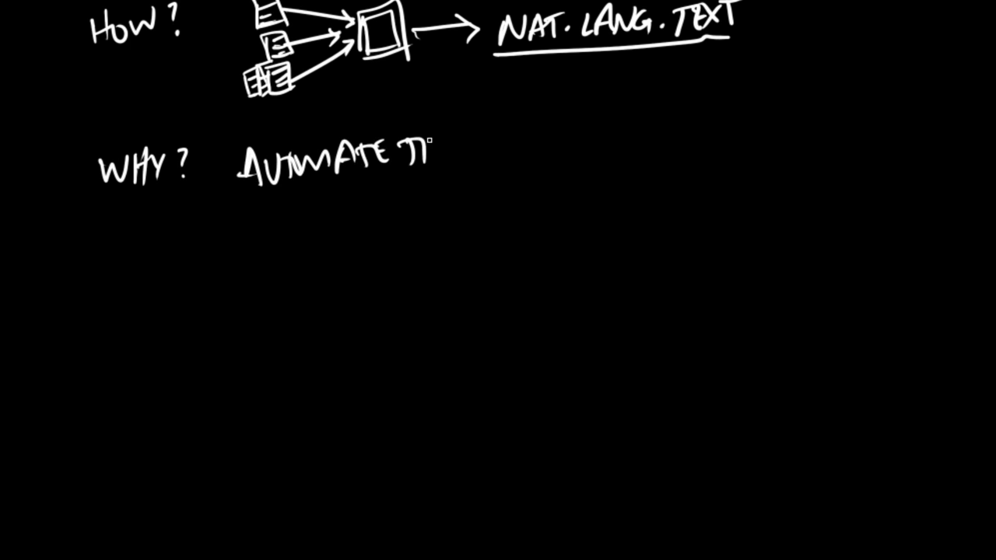
type("THIS")
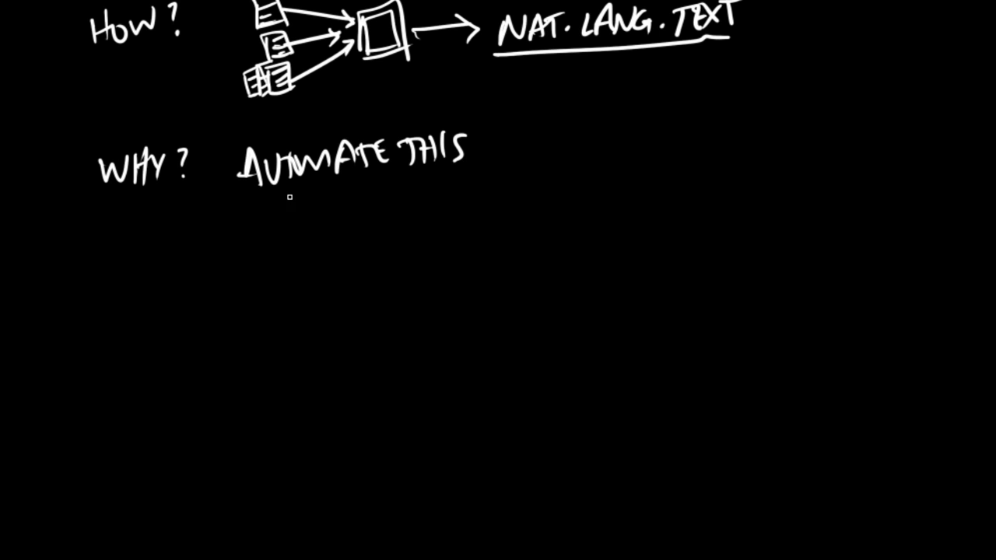
mouse_move(511, 142)
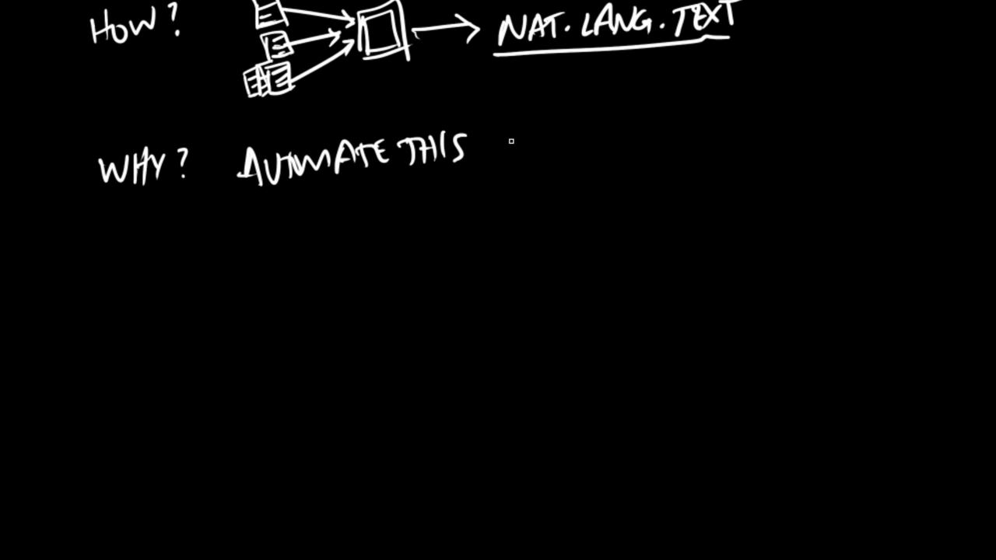
mouse_move(505, 126)
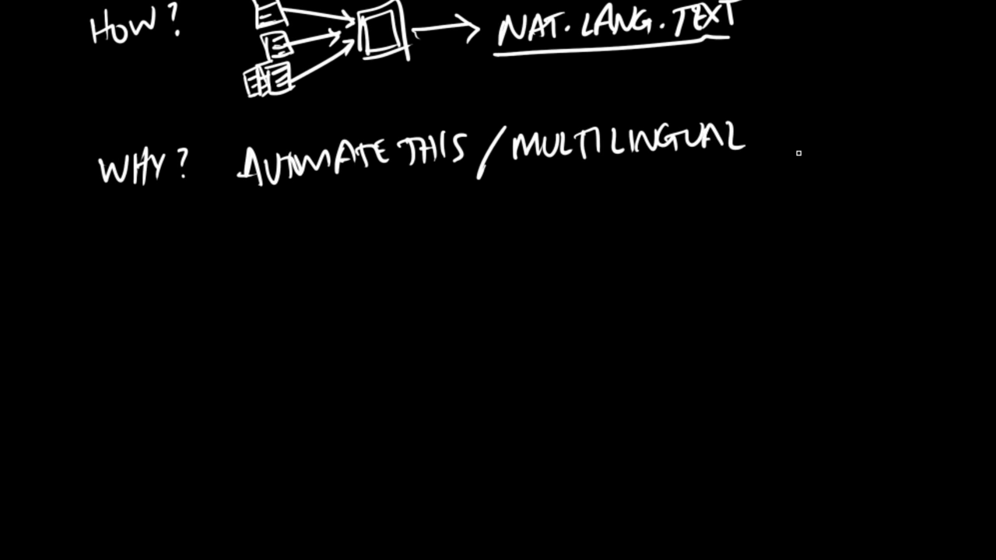
mouse_move(592, 272)
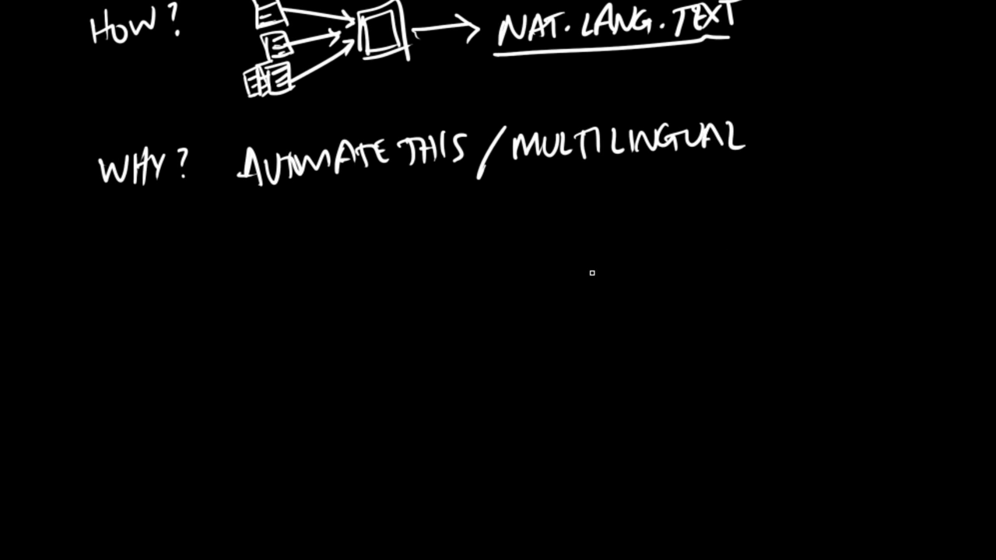
Write '- Examples: FoG' and sketch inputs arrowing to a document, then a cloud
left_click_drag(233, 233, 268, 221)
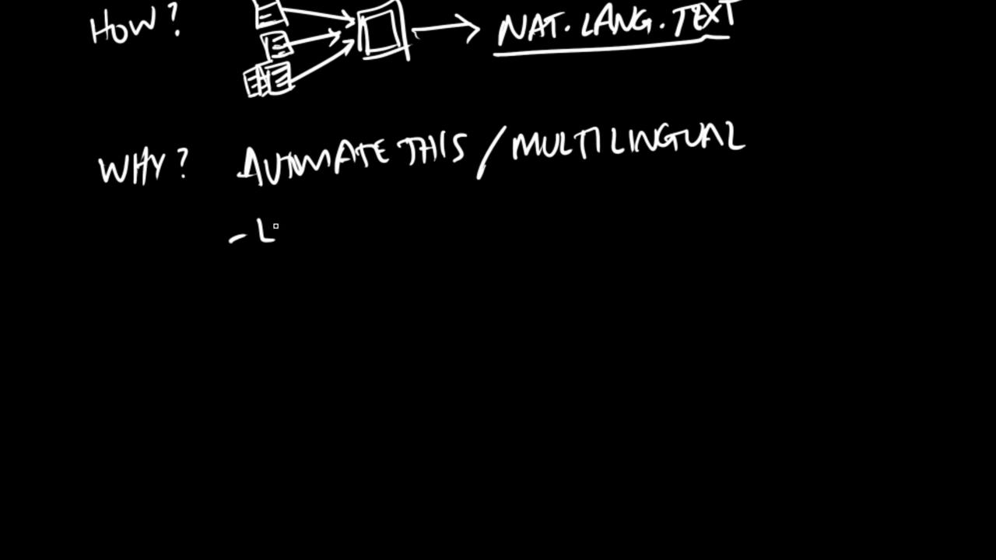
type("EXAMPLES :")
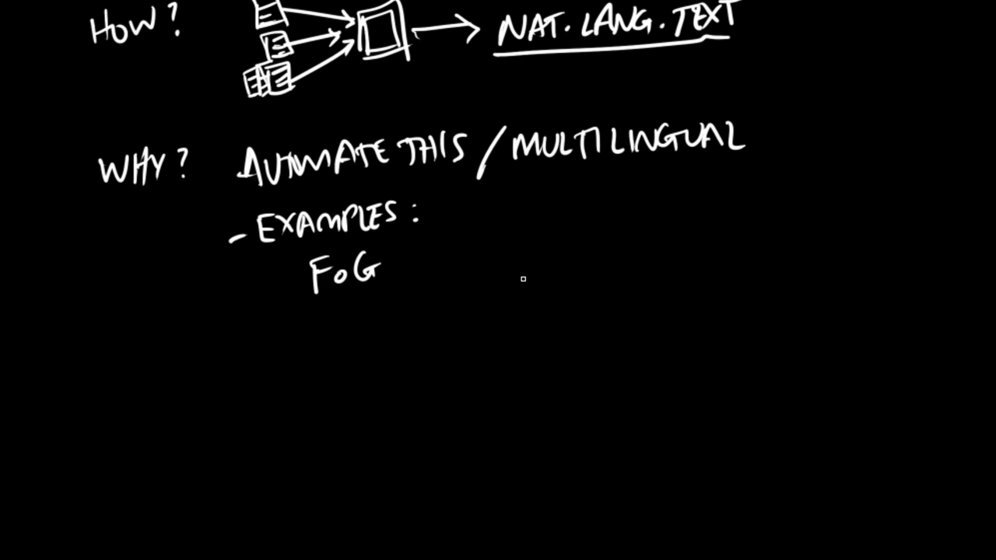
mouse_move(503, 282)
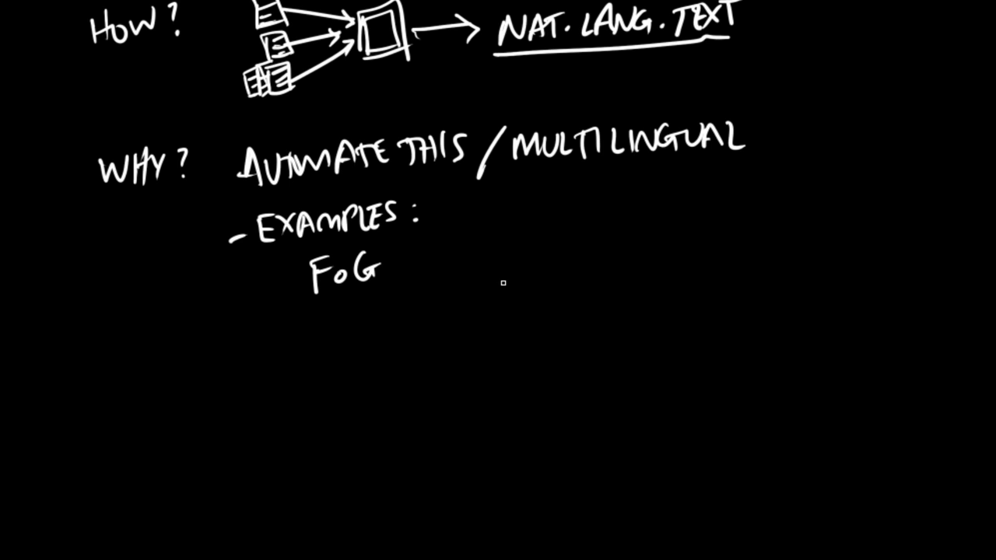
mouse_move(479, 288)
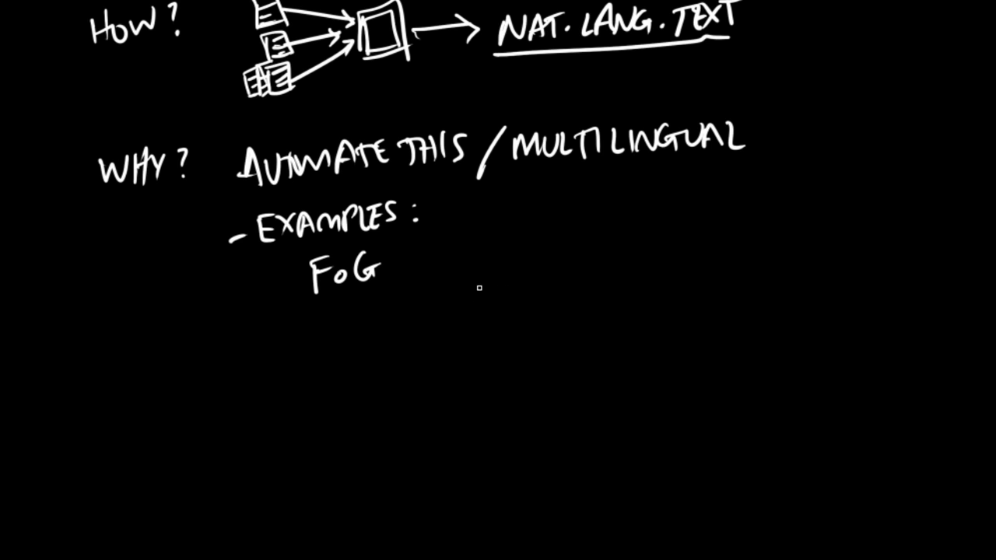
mouse_move(460, 287)
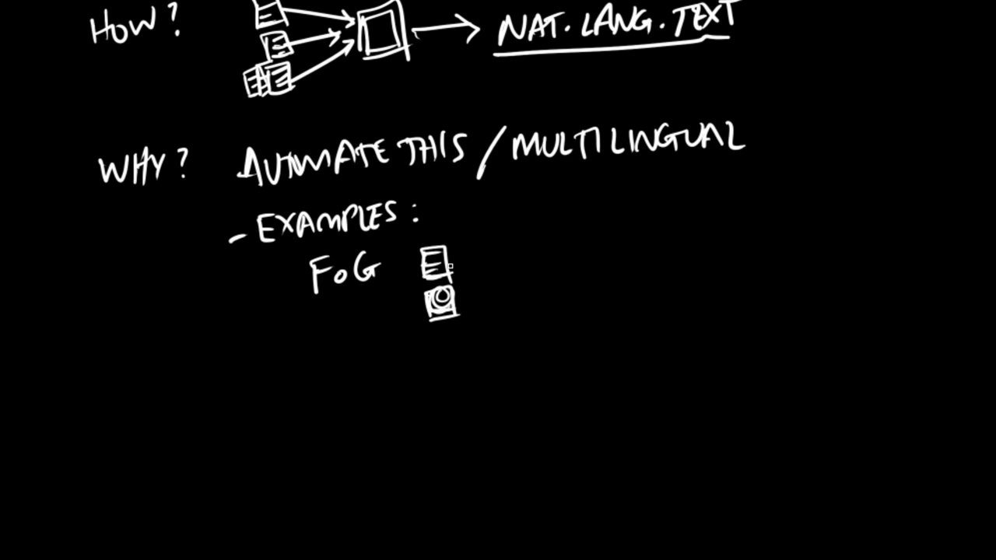
left_click_drag(451, 268, 509, 264)
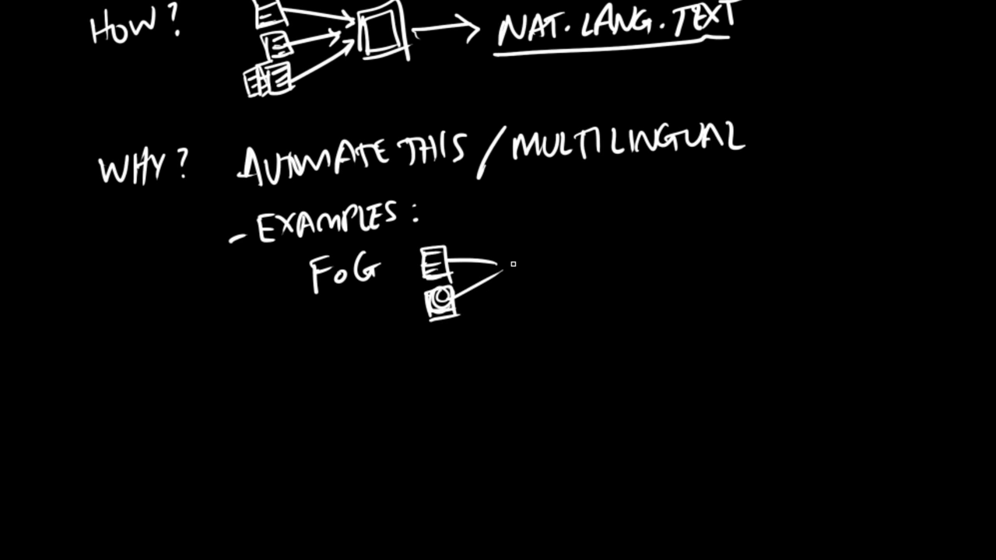
left_click_drag(510, 266, 552, 249)
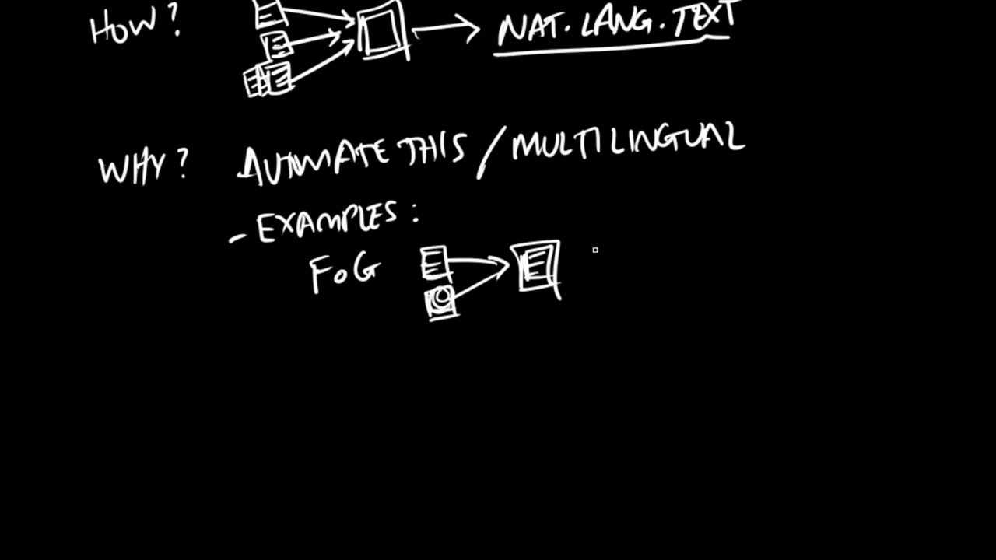
left_click_drag(564, 267, 638, 266)
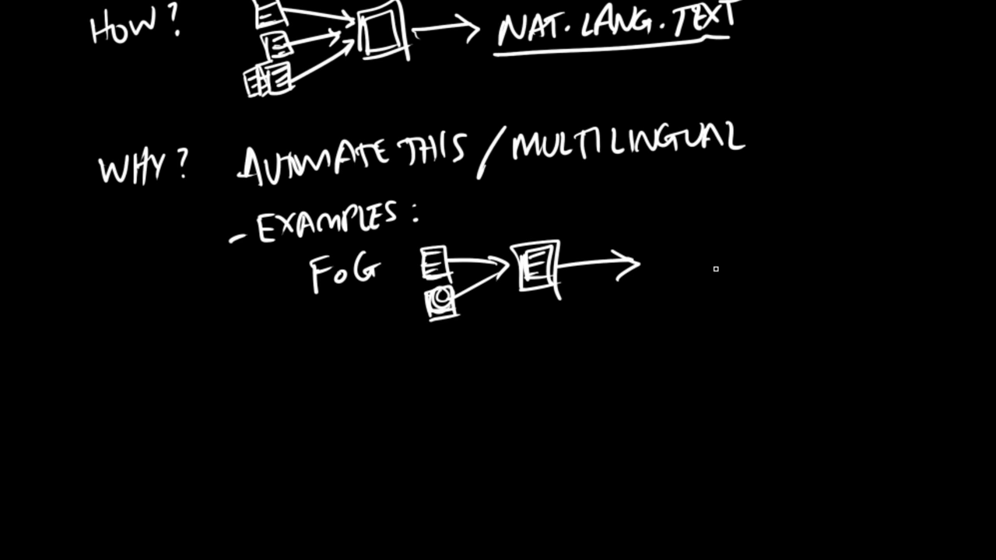
left_click_drag(645, 265, 693, 288)
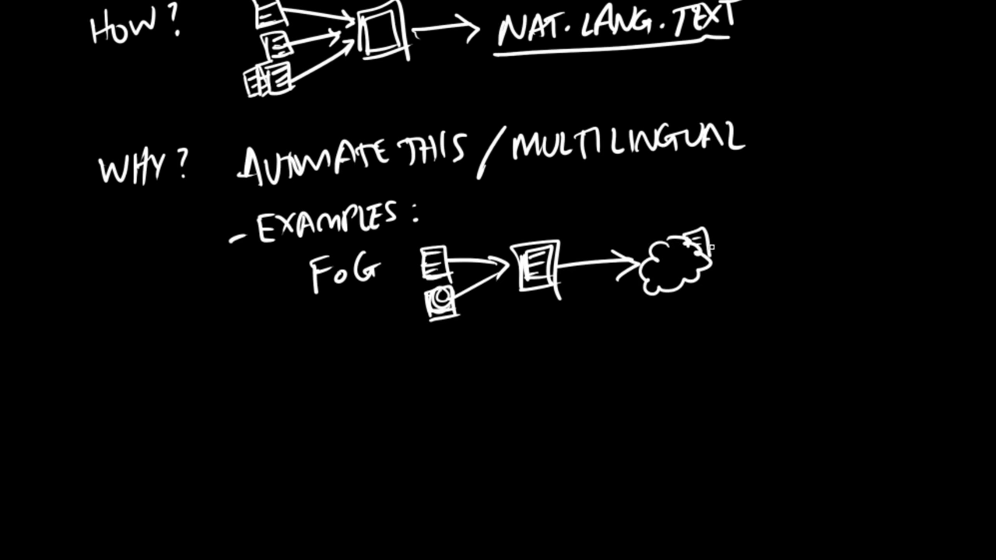
mouse_move(739, 224)
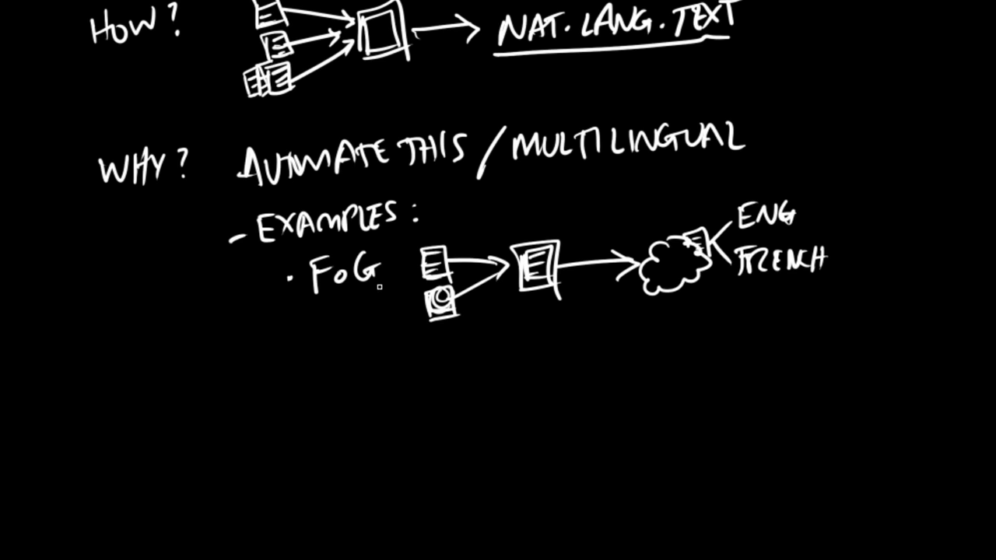
mouse_move(306, 360)
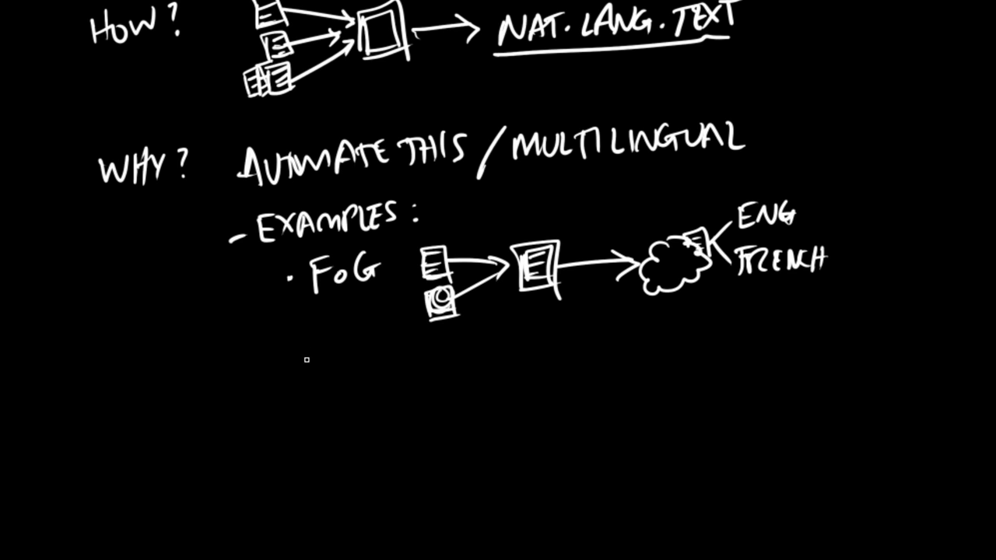
mouse_move(350, 374)
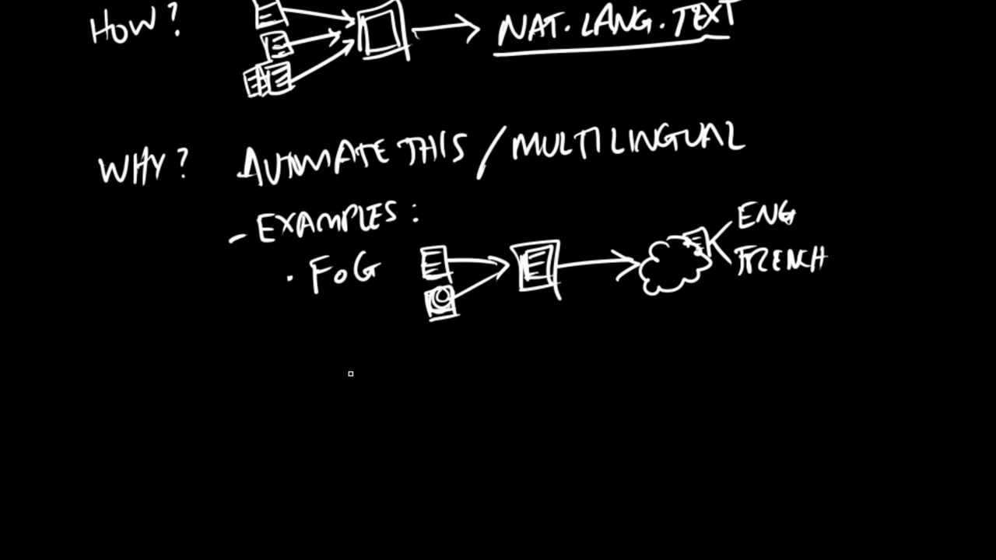
mouse_move(301, 359)
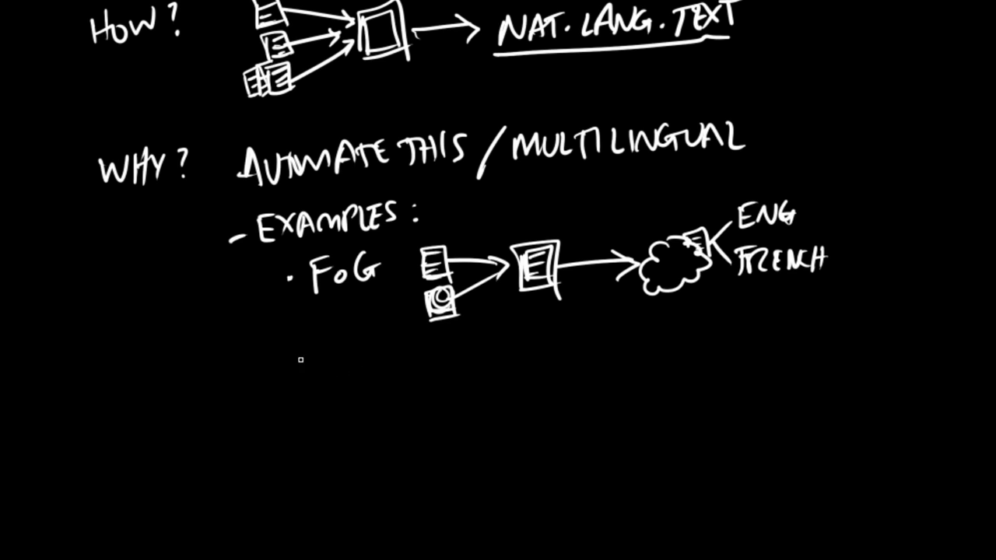
mouse_move(748, 327)
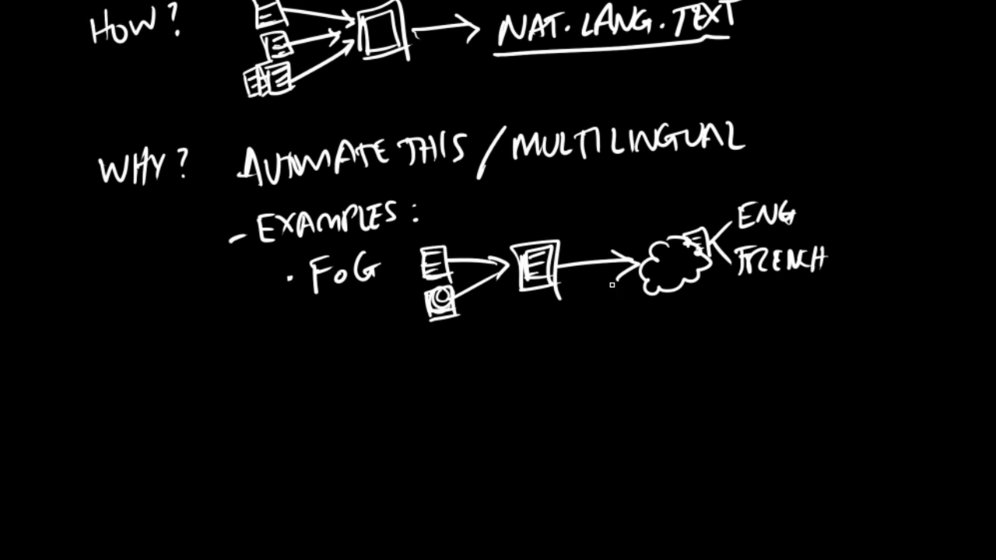
mouse_move(757, 298)
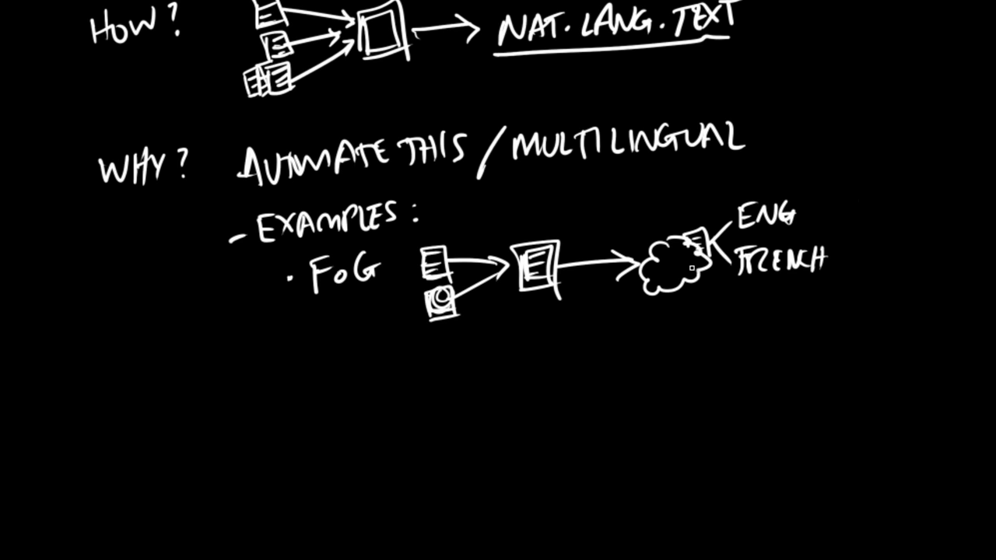
mouse_move(283, 390)
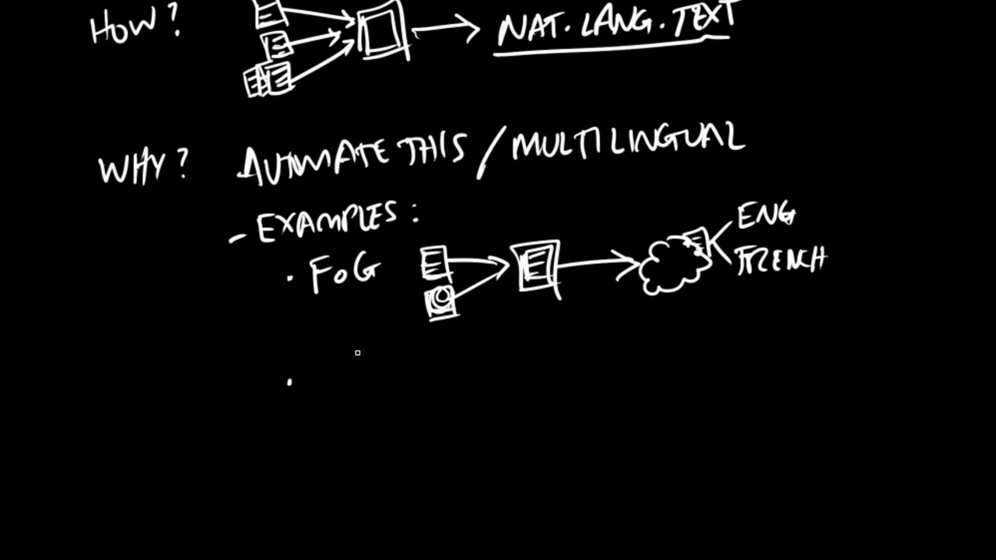
mouse_move(322, 382)
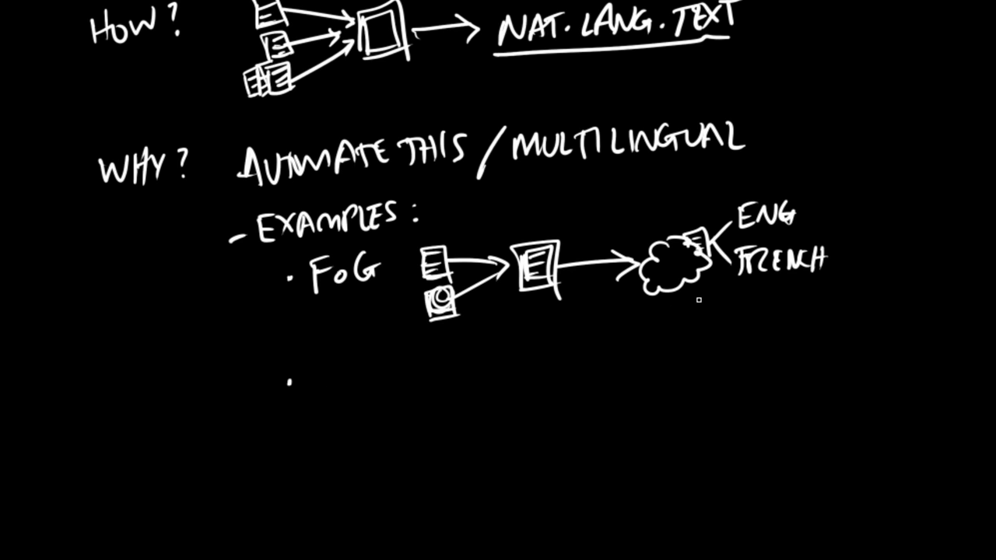
mouse_move(297, 401)
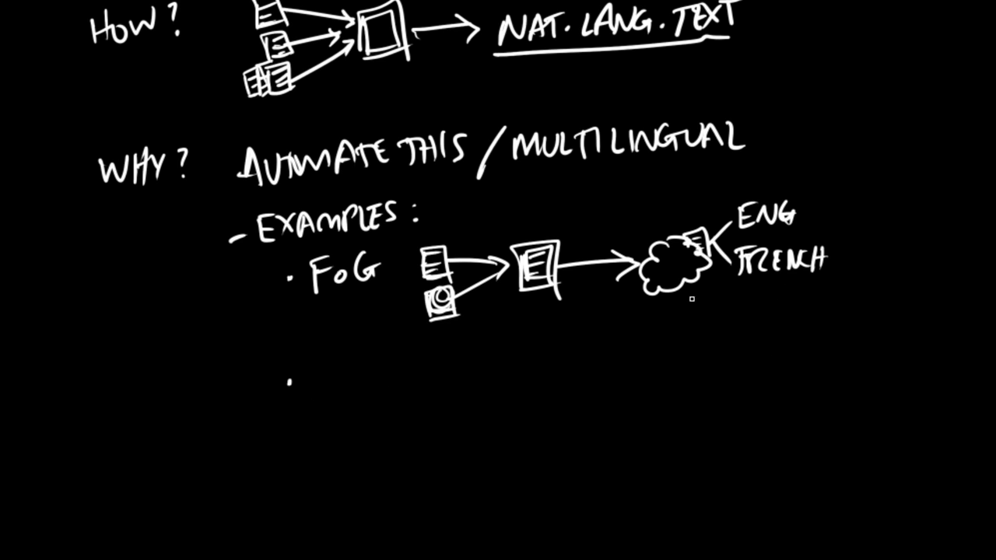
mouse_move(360, 352)
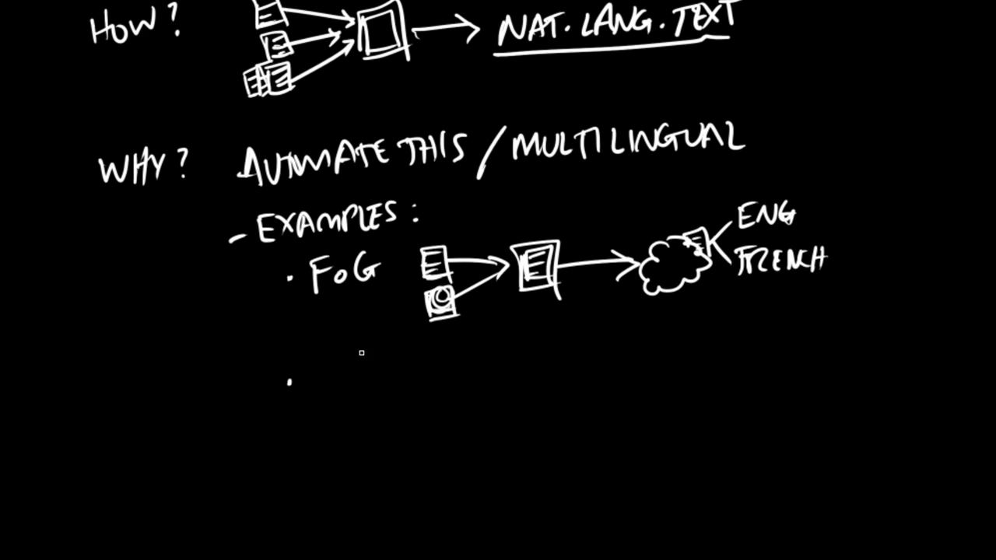
mouse_move(302, 377)
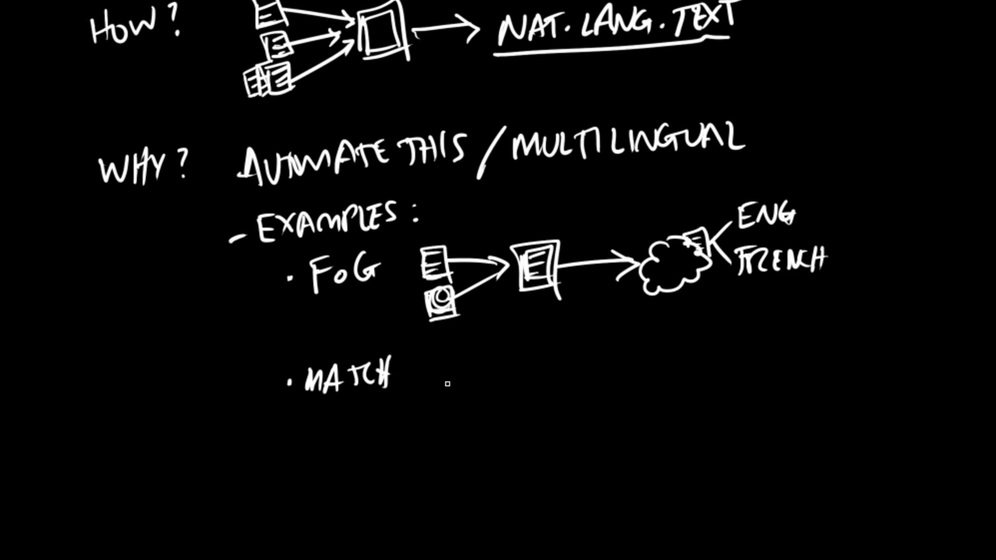
mouse_move(489, 382)
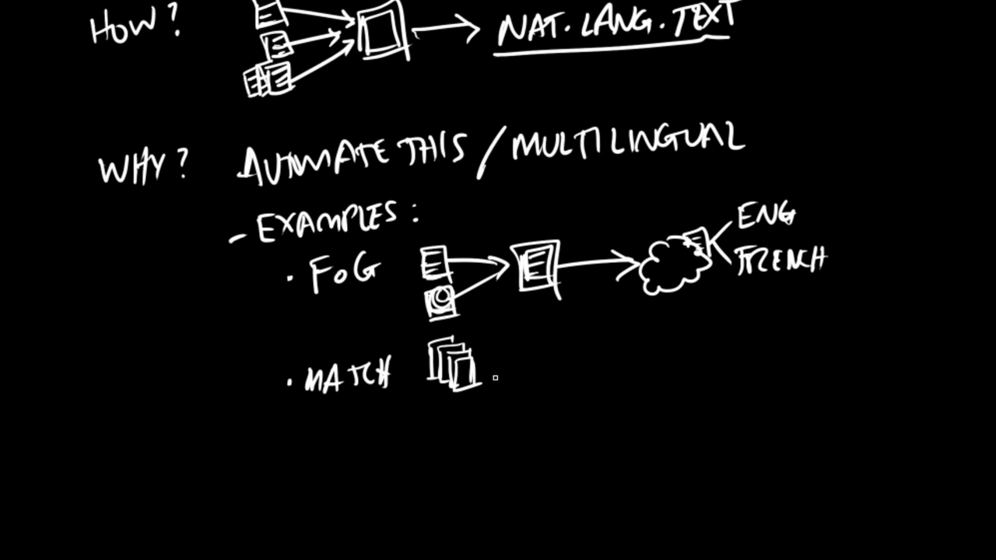
mouse_move(532, 450)
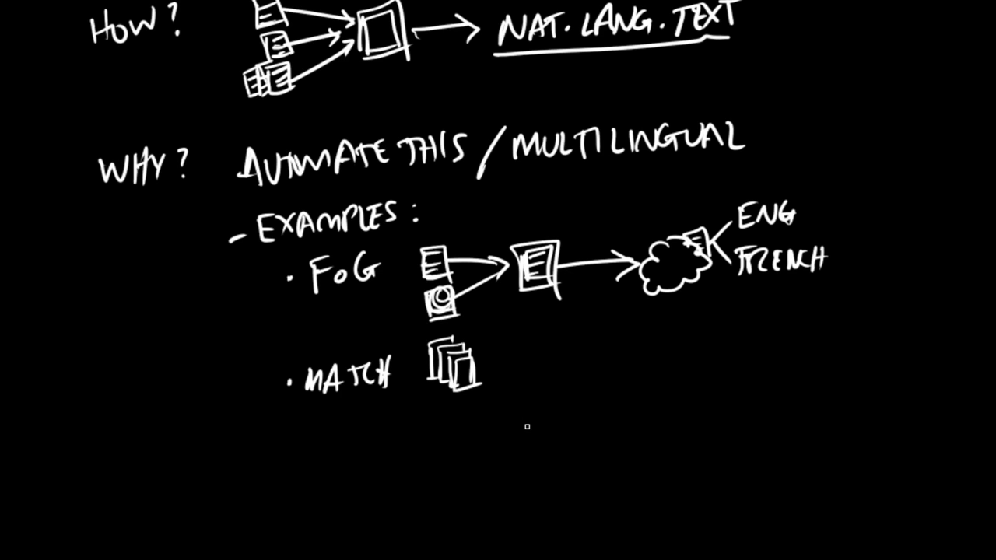
mouse_move(560, 324)
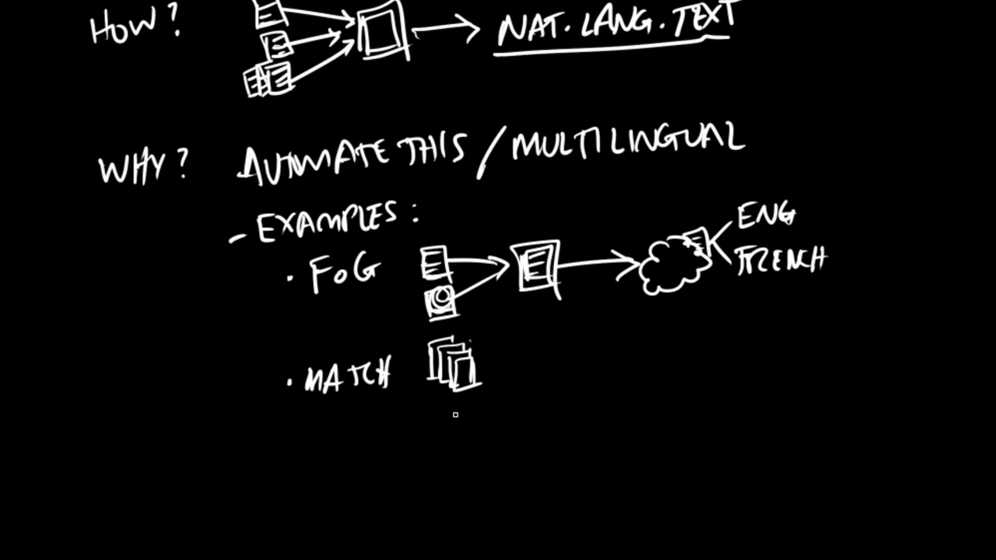
mouse_move(468, 334)
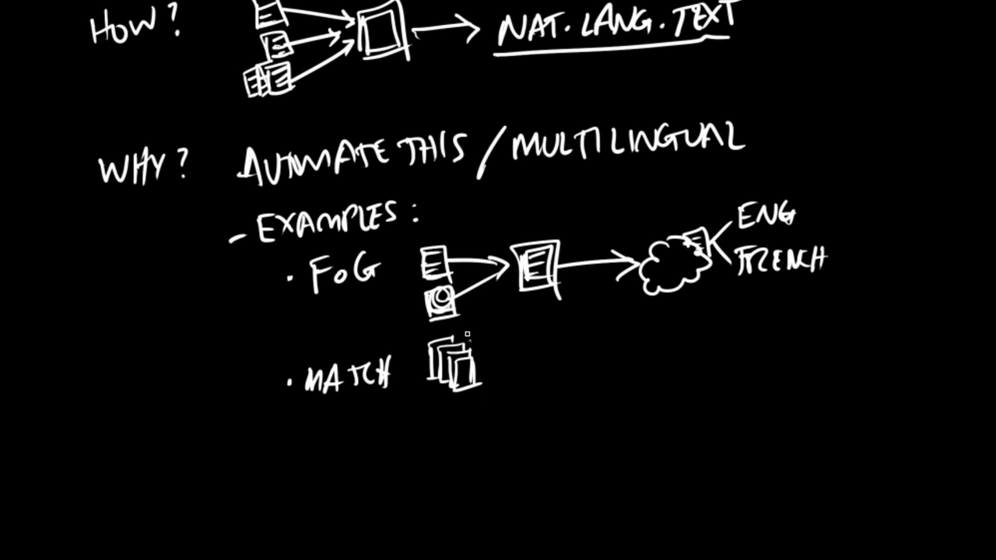
Draw arrows from the stacked Match documents into the output document
left_click_drag(467, 334, 513, 351)
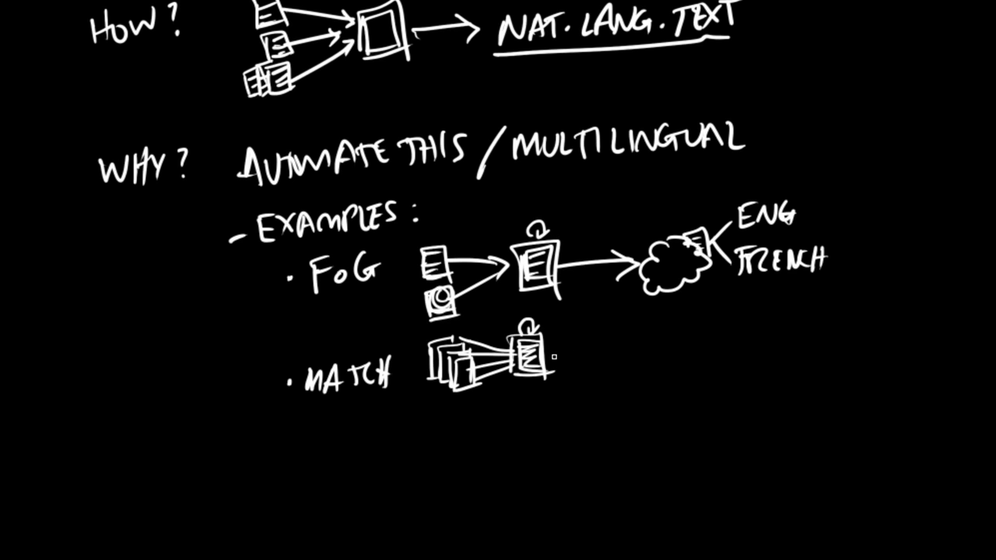
Draw arrows out of the Match document and write 'Summaries' at the first branch
left_click_drag(545, 358, 575, 343)
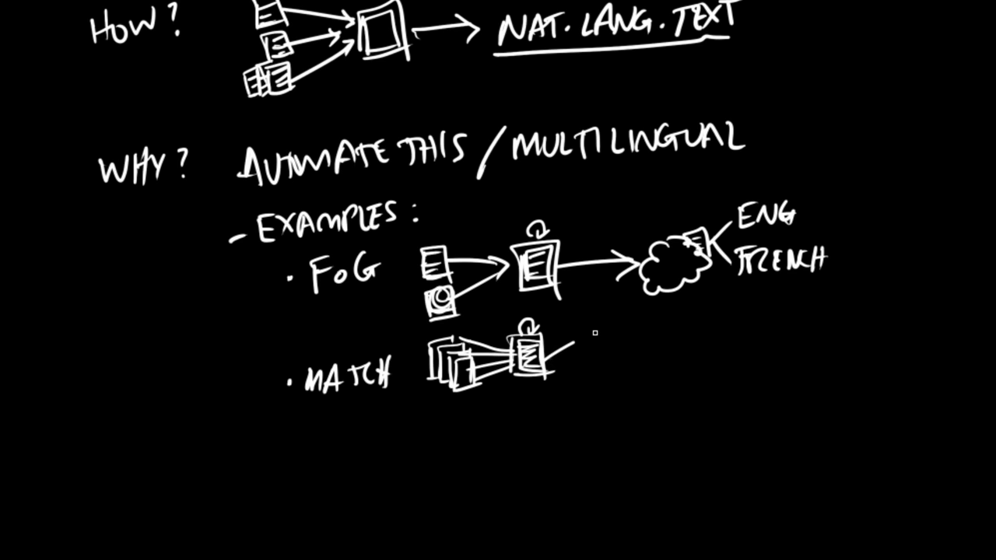
left_click_drag(552, 346, 598, 333)
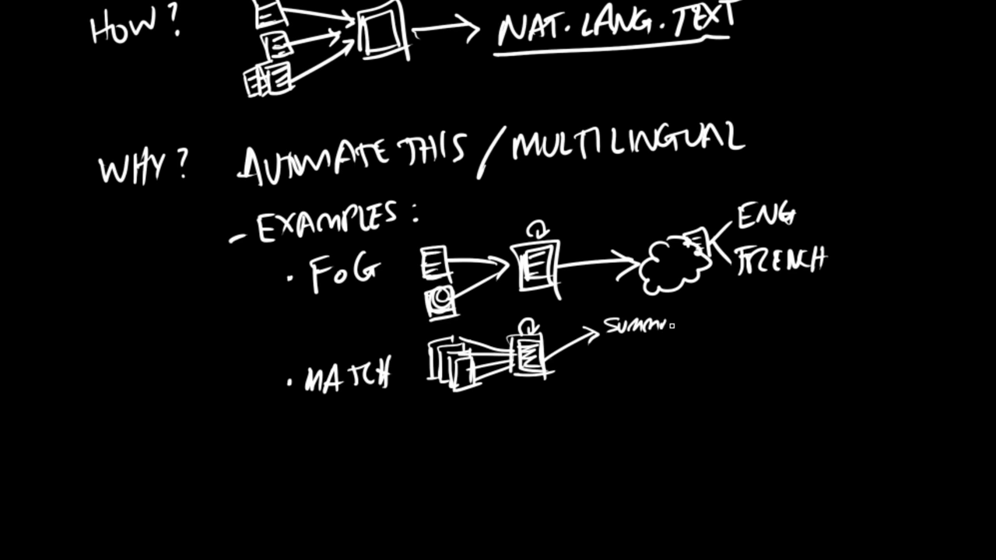
type("ARIES")
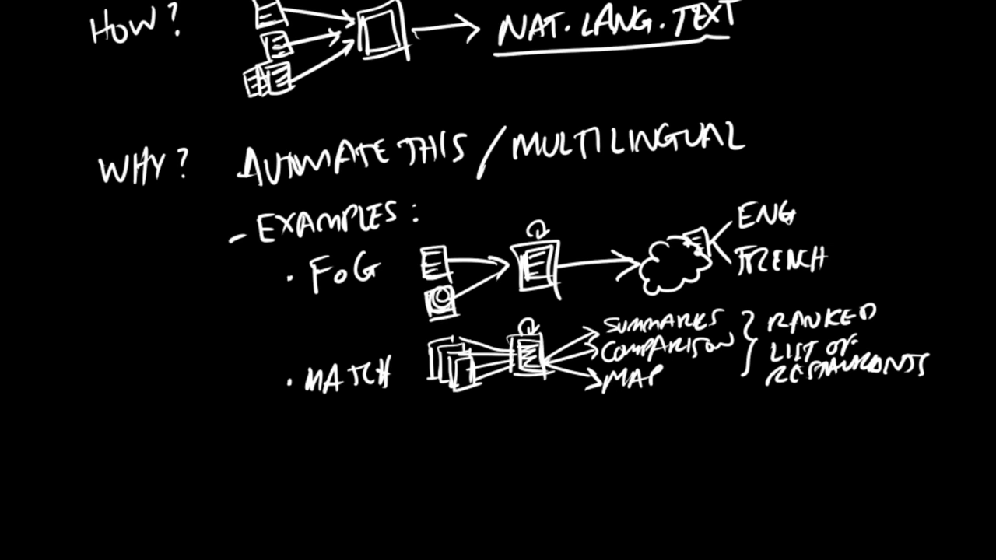
Scroll down past the Match example and write an underlined 'Overview' heading
scroll("up", 3)
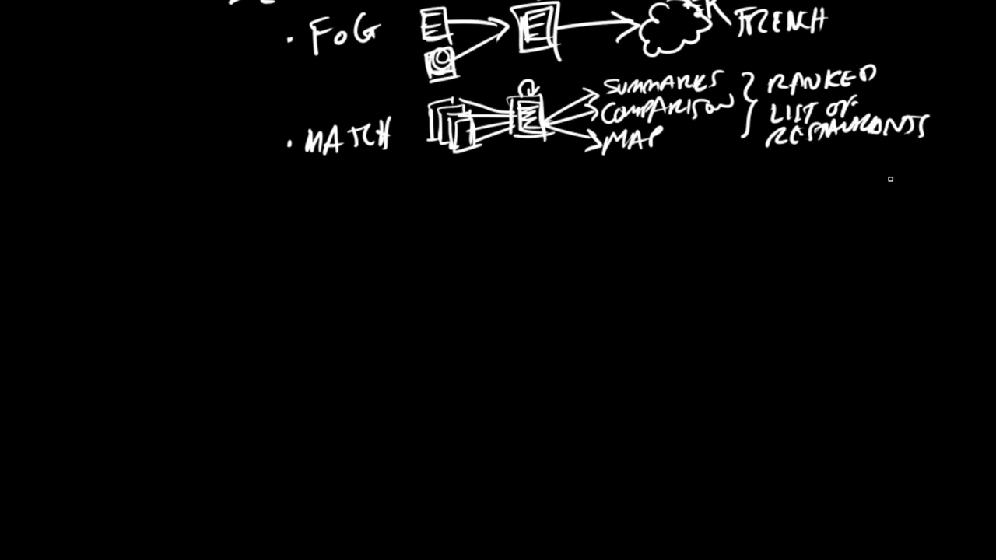
mouse_move(950, 121)
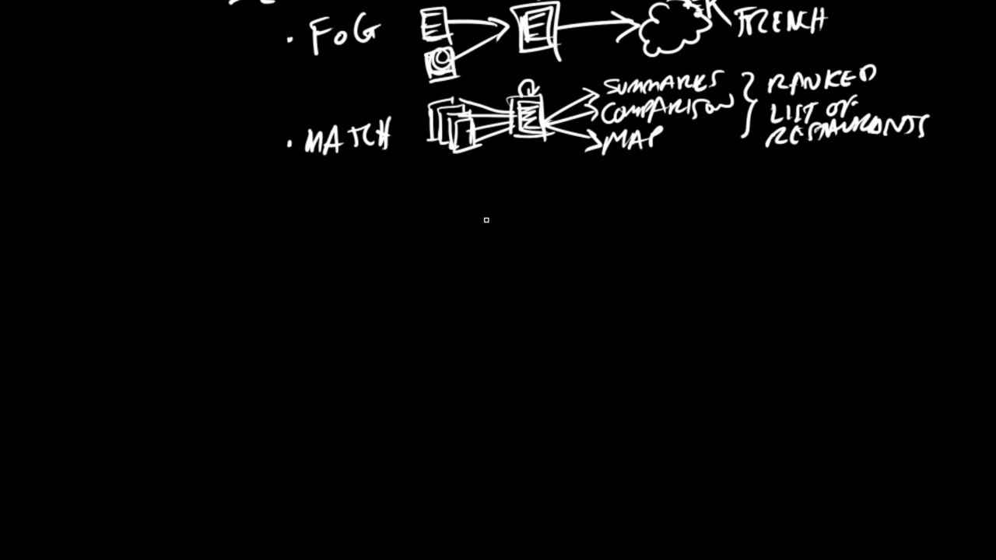
mouse_move(174, 206)
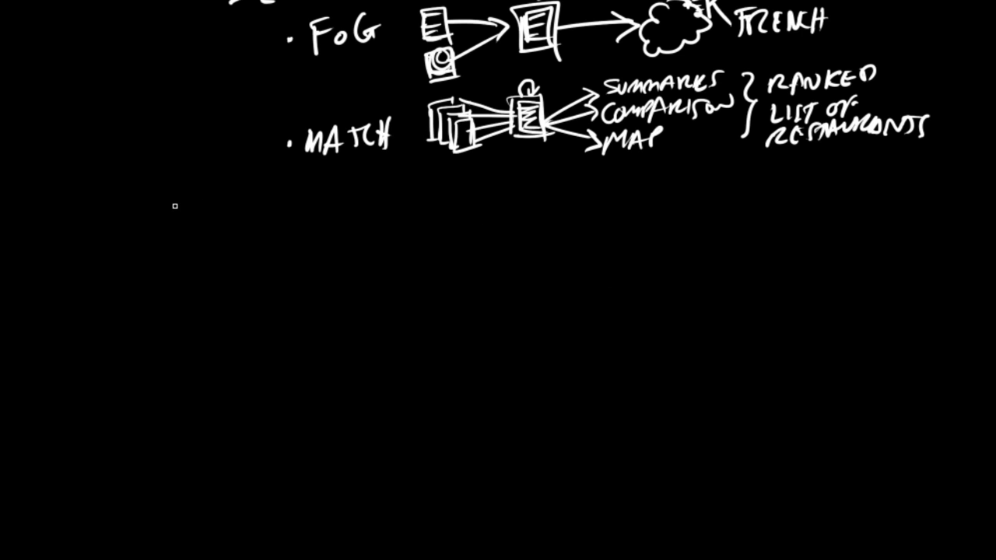
left_click_drag(47, 218, 105, 202)
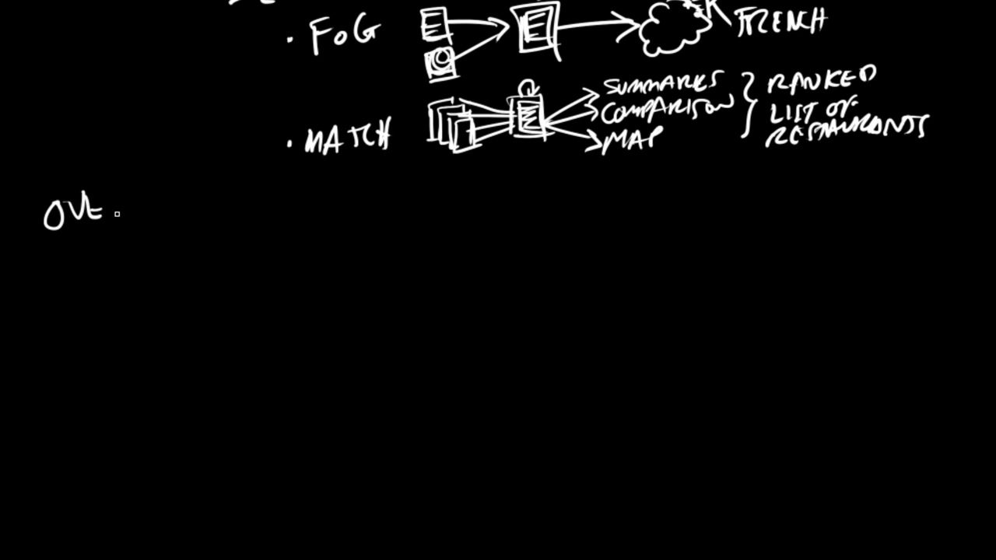
type("RVIEW")
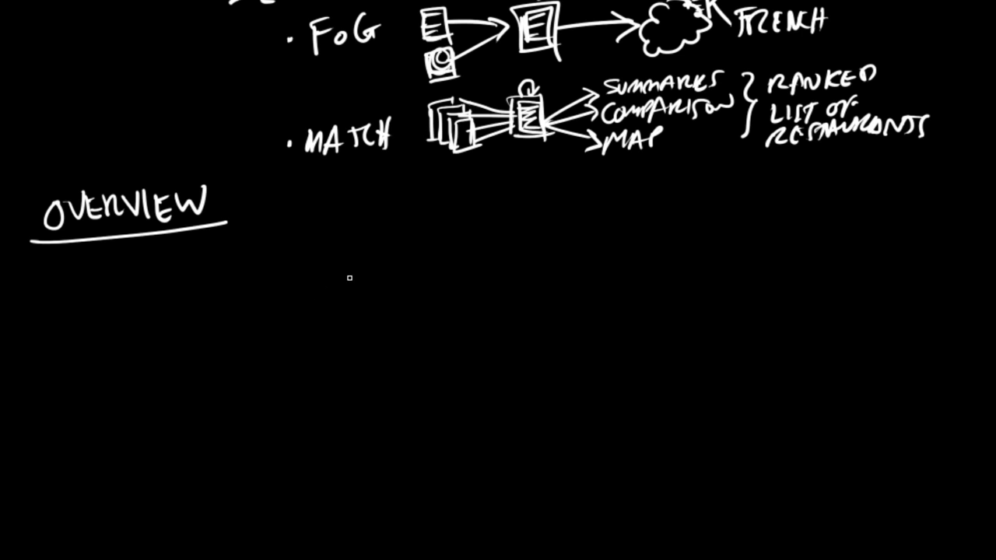
mouse_move(305, 271)
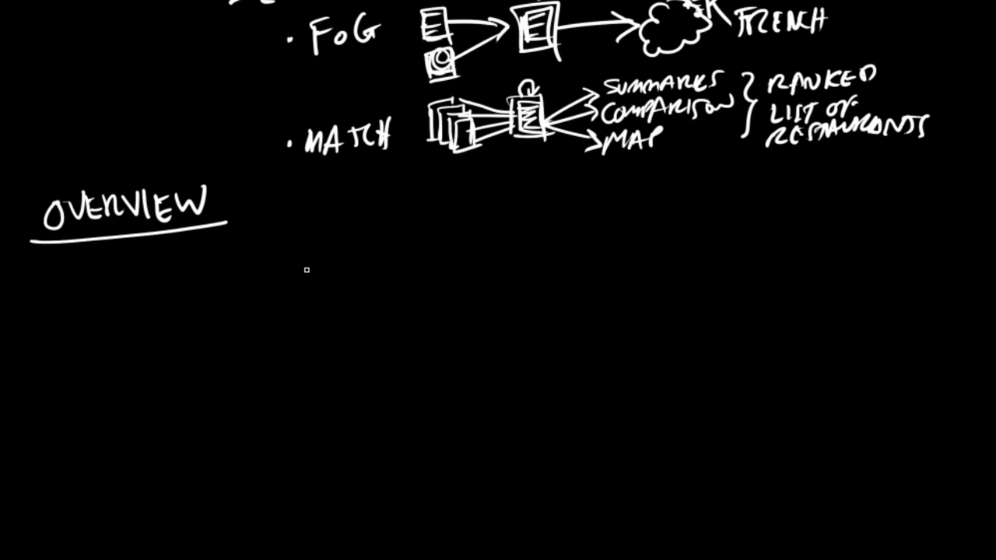
mouse_move(296, 286)
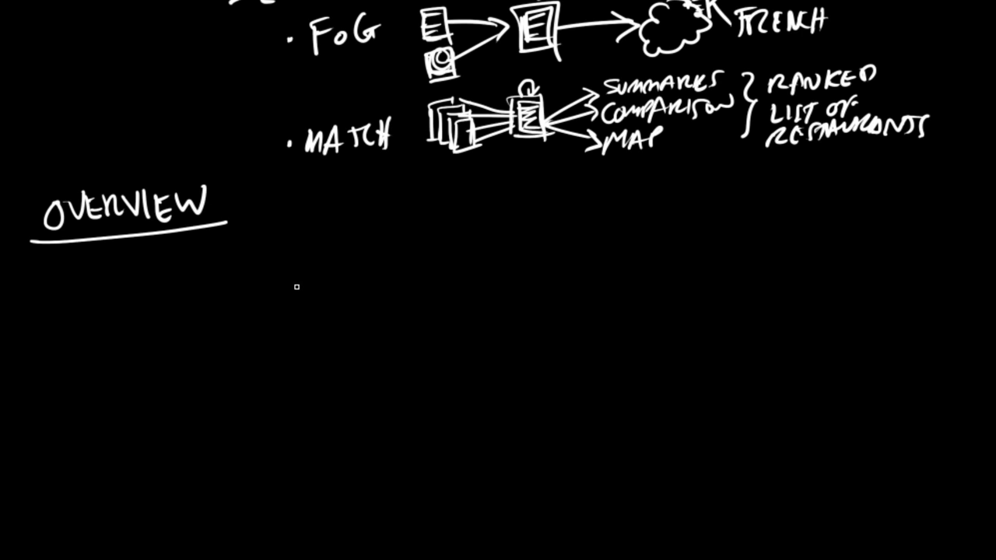
mouse_move(265, 269)
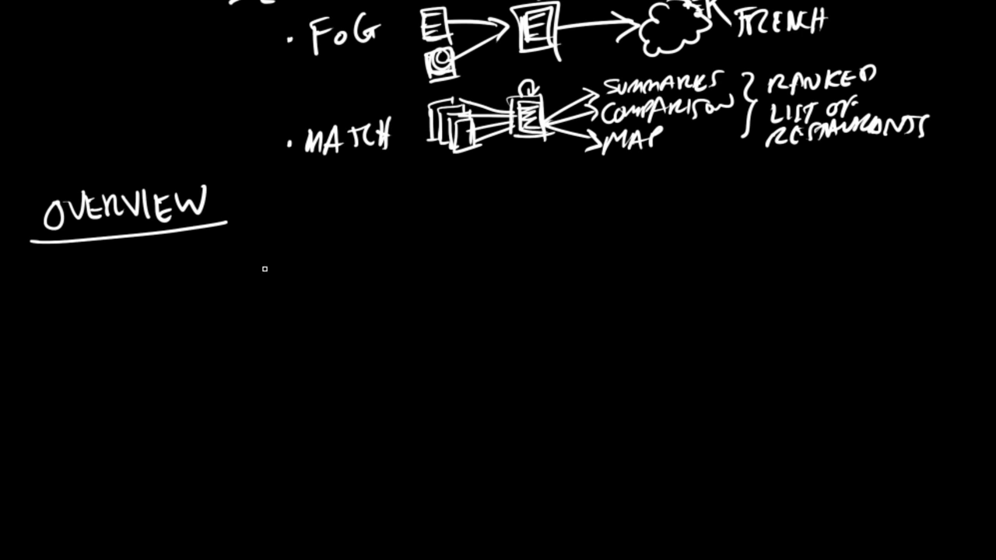
mouse_move(302, 346)
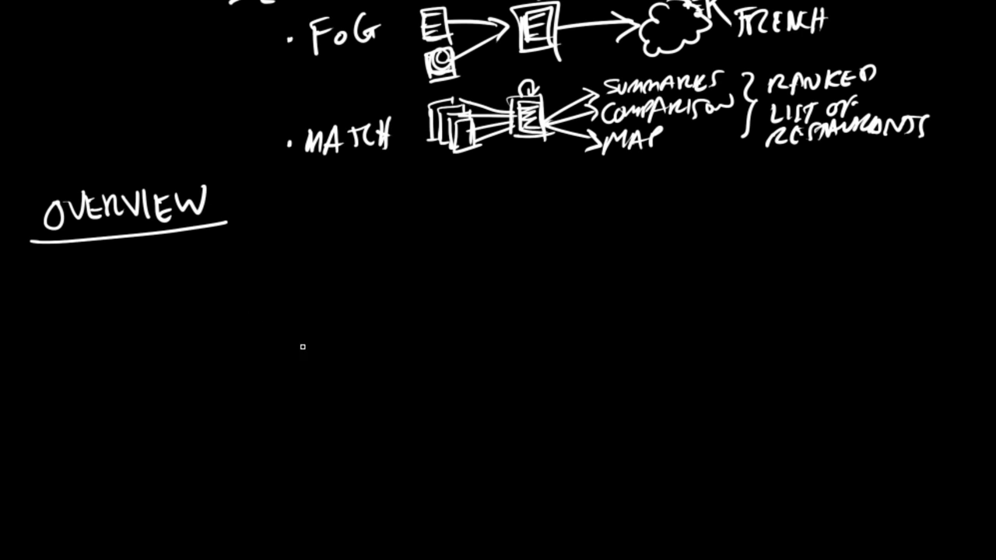
mouse_move(298, 313)
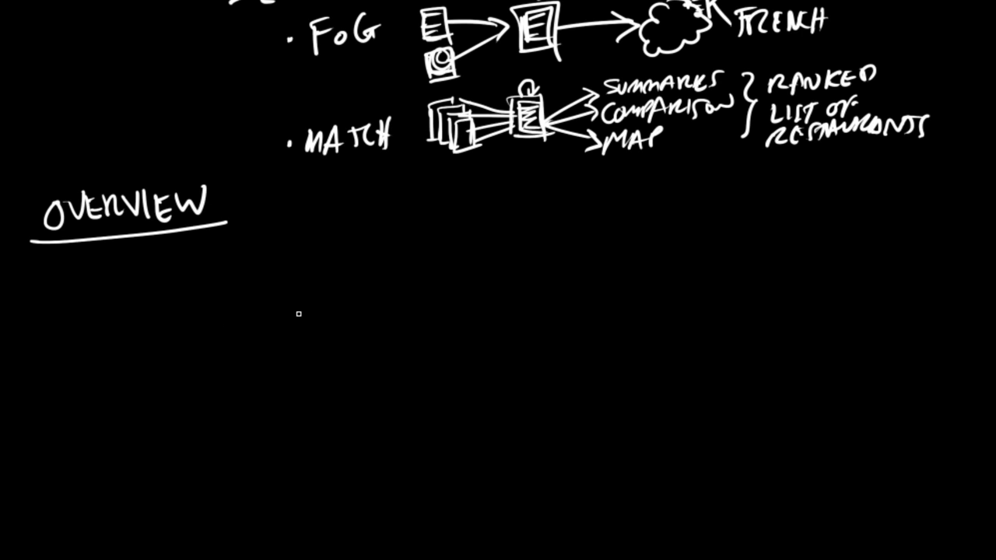
mouse_move(256, 277)
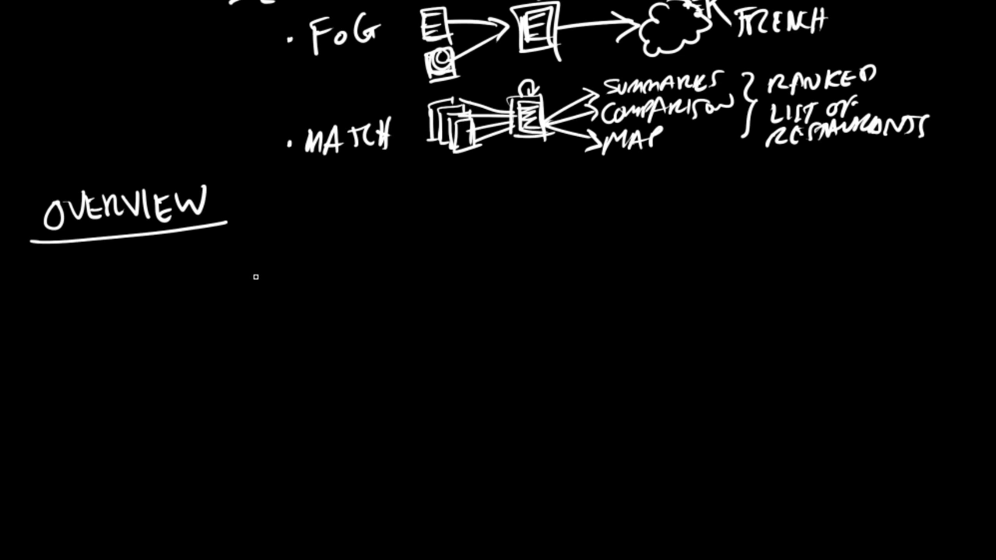
Draw the three-stage box labelled 'NLG Pipeline' with an 'Input' arrow into it
left_click_drag(249, 276, 245, 370)
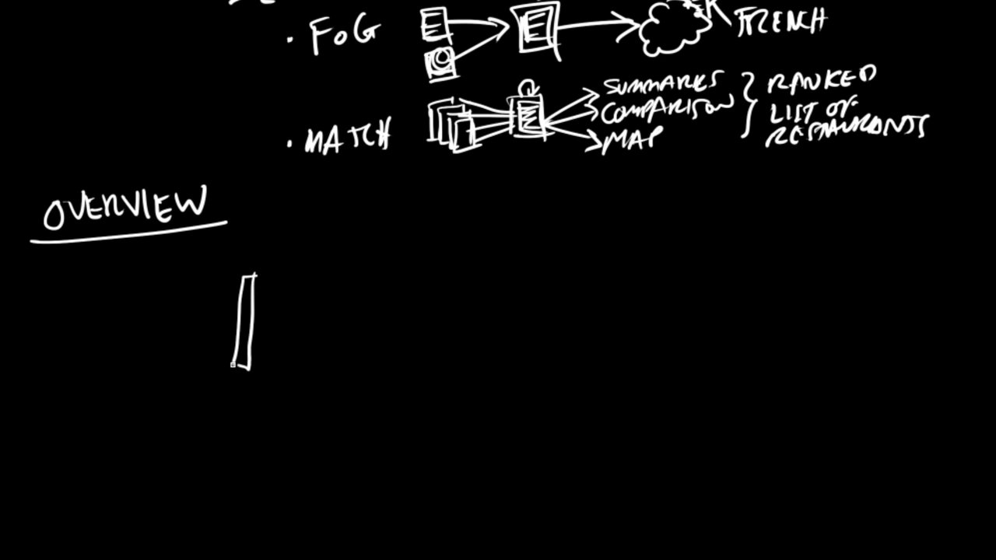
left_click_drag(256, 282, 423, 277)
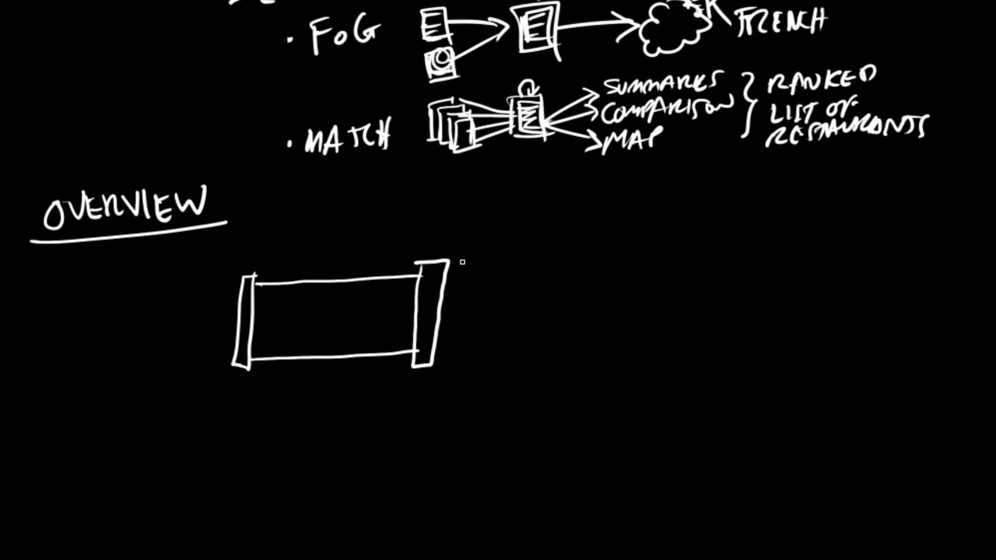
mouse_move(296, 277)
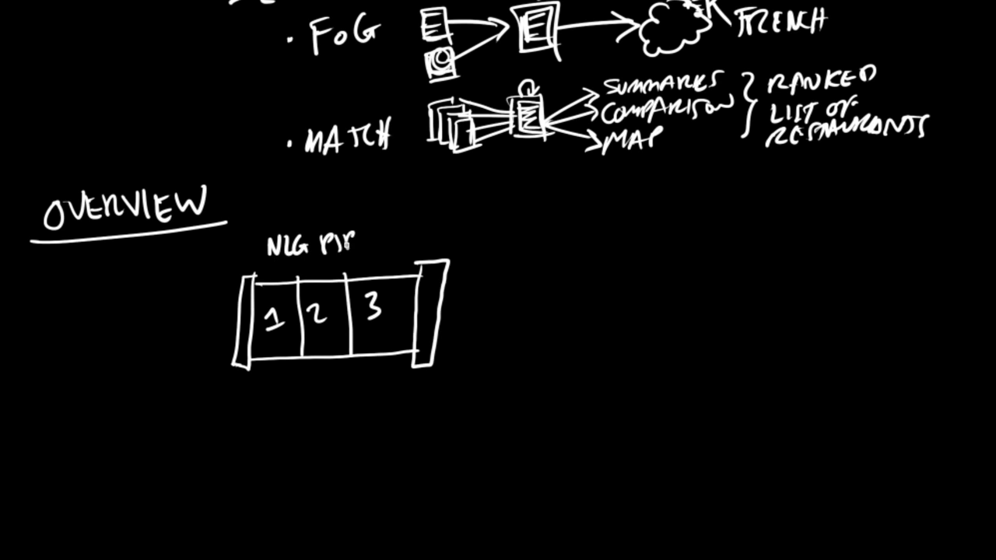
type("PELINE")
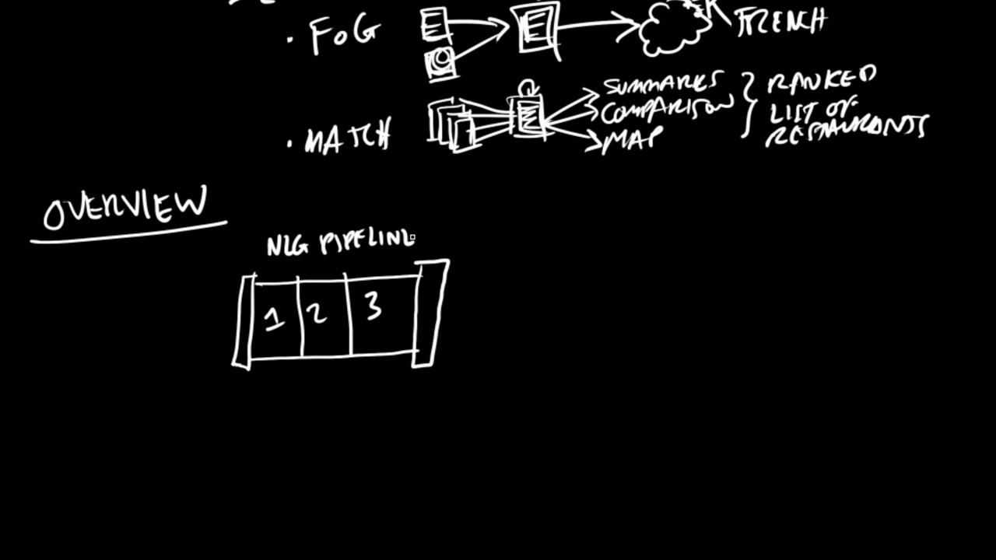
mouse_move(115, 329)
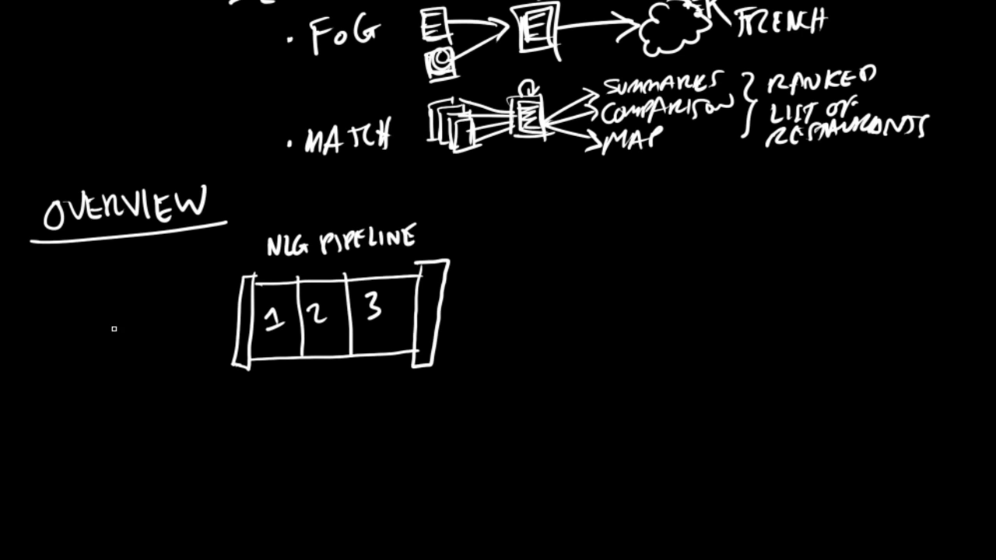
type("INPUT")
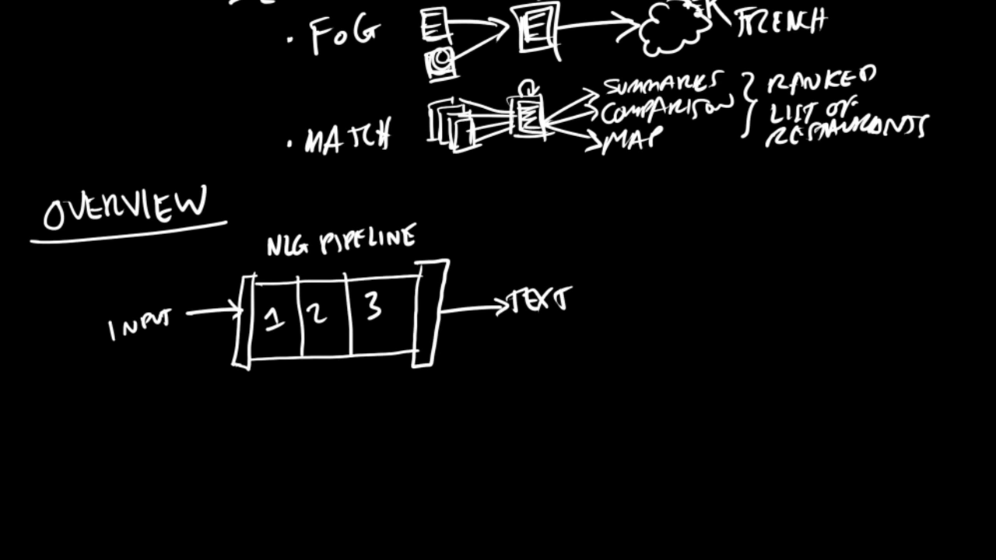
Draw arrows from 'Communicative Goal' down to 'Document Planner' and onward below it
scroll("up", 3)
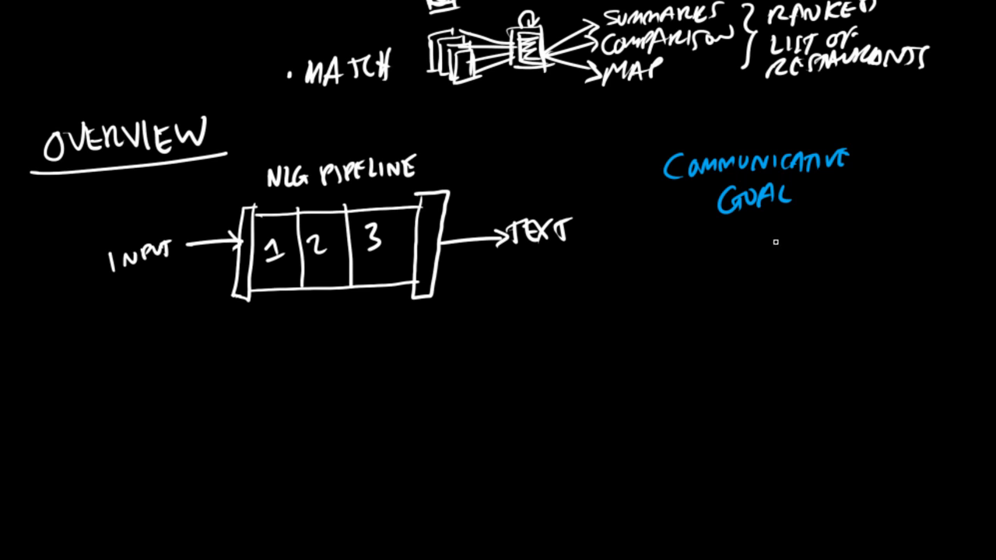
left_click_drag(757, 221, 757, 245)
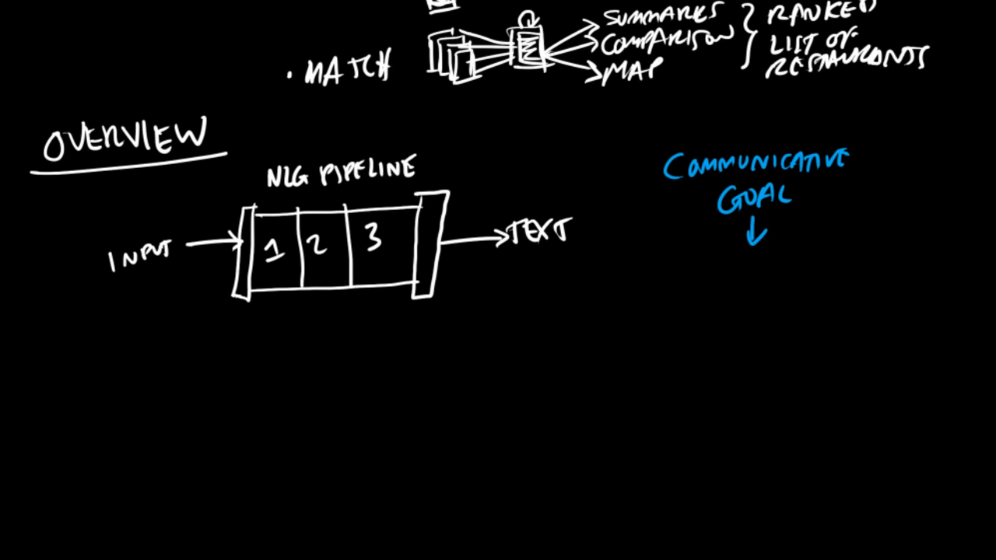
mouse_move(696, 262)
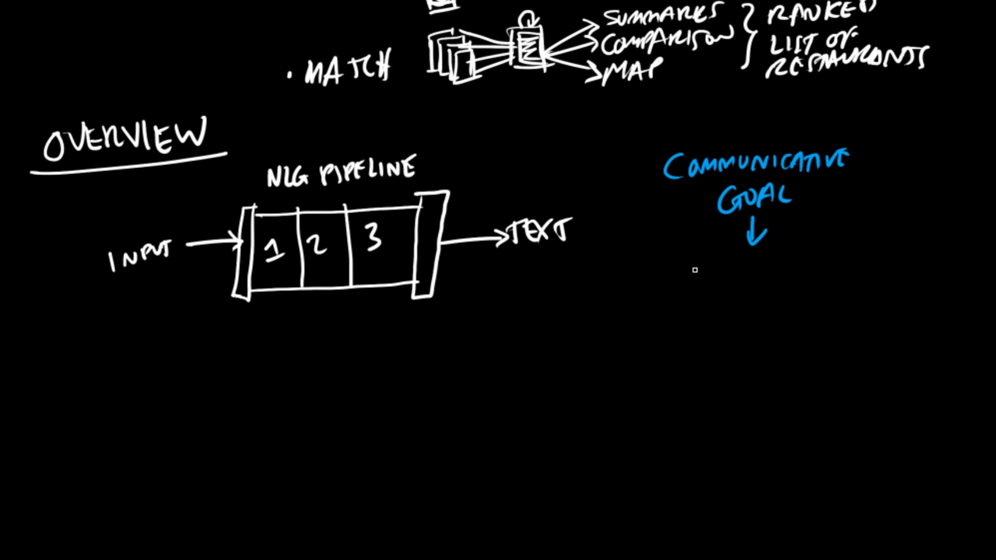
mouse_move(650, 271)
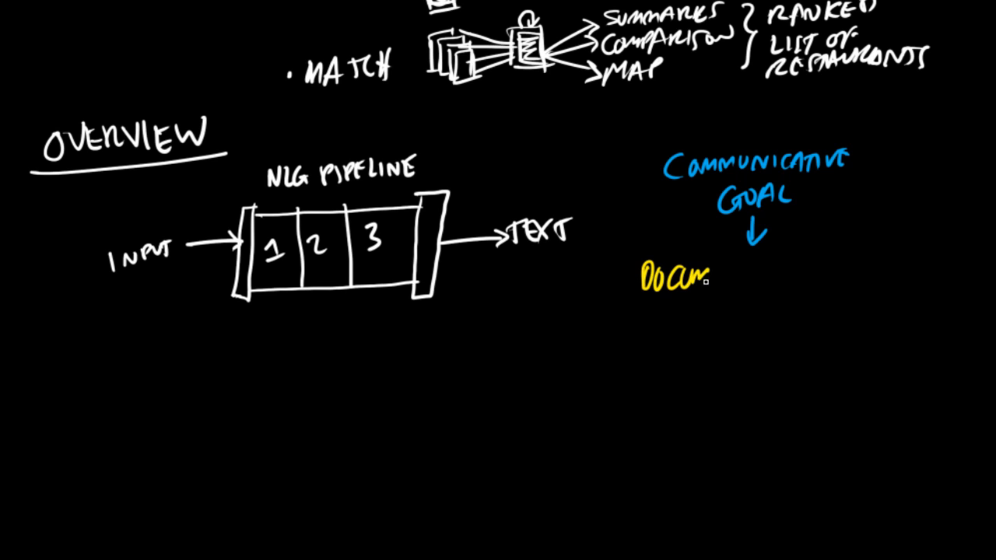
type("DOCUMENT PLANNER")
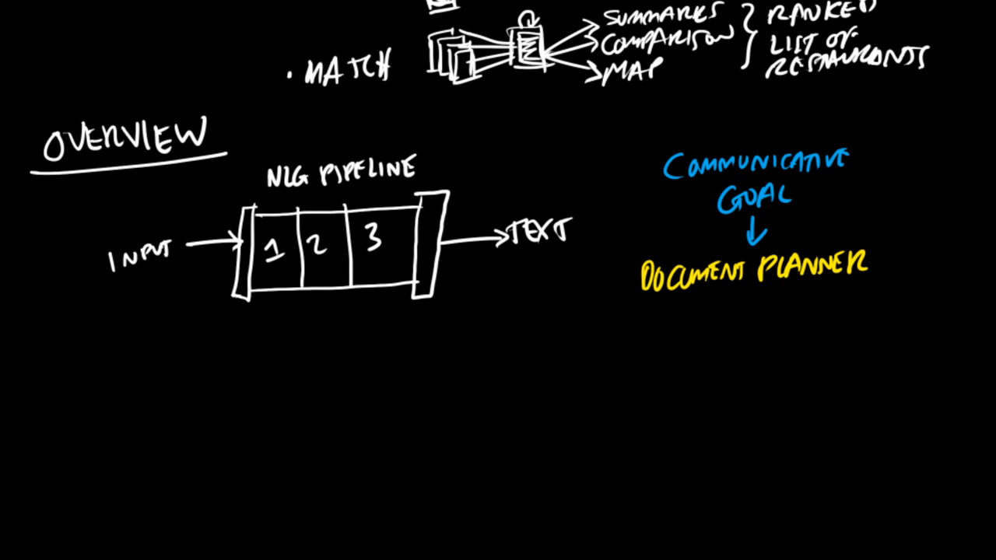
mouse_move(755, 293)
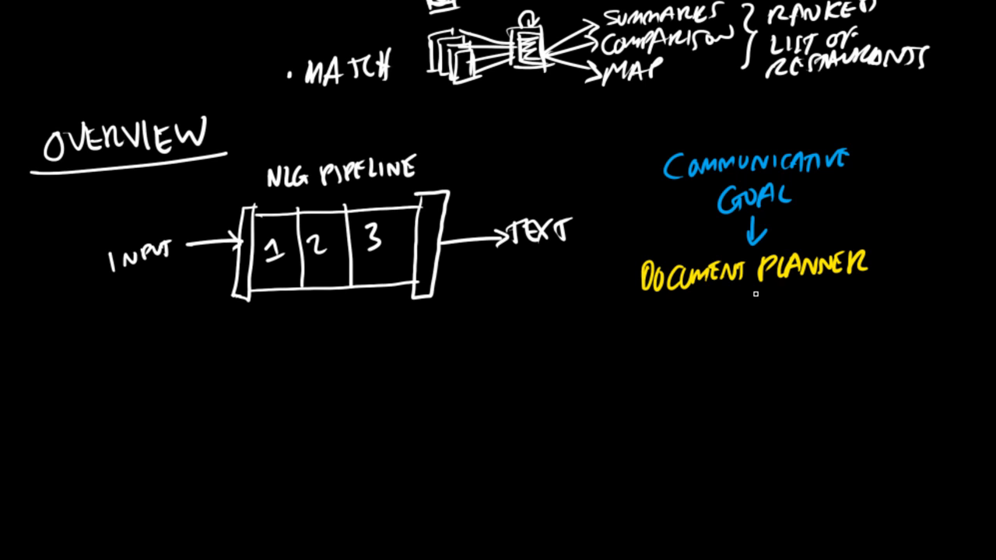
left_click_drag(753, 295, 756, 323)
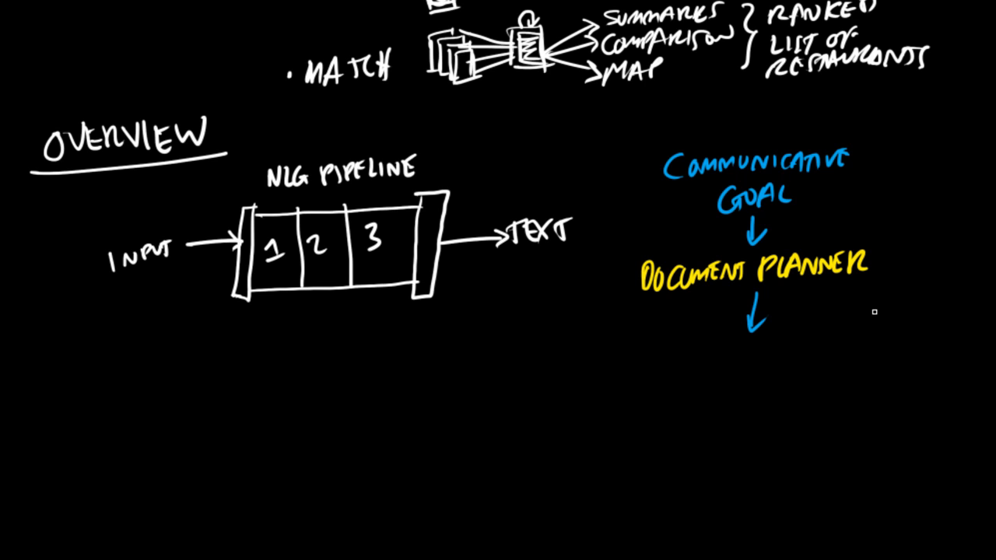
mouse_move(849, 354)
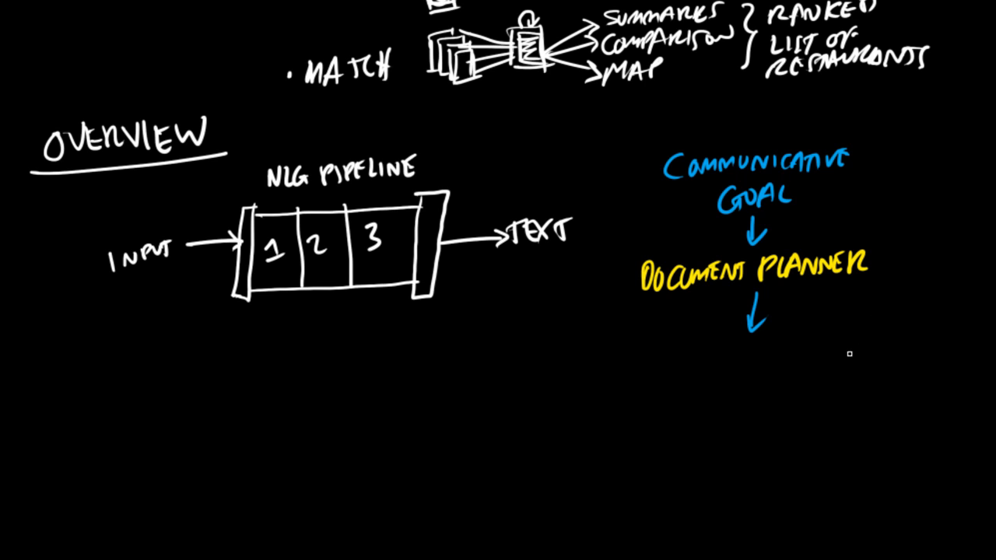
mouse_move(799, 389)
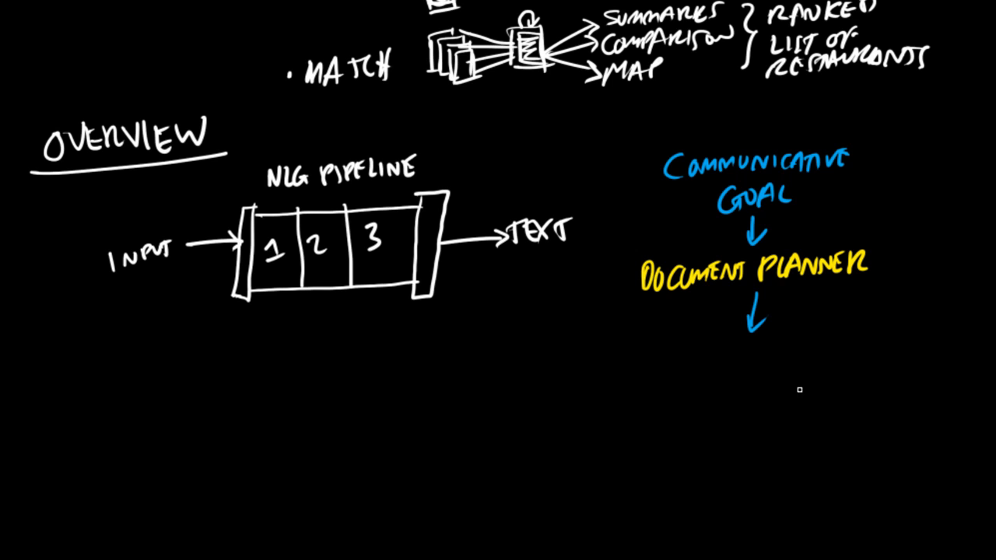
mouse_move(706, 347)
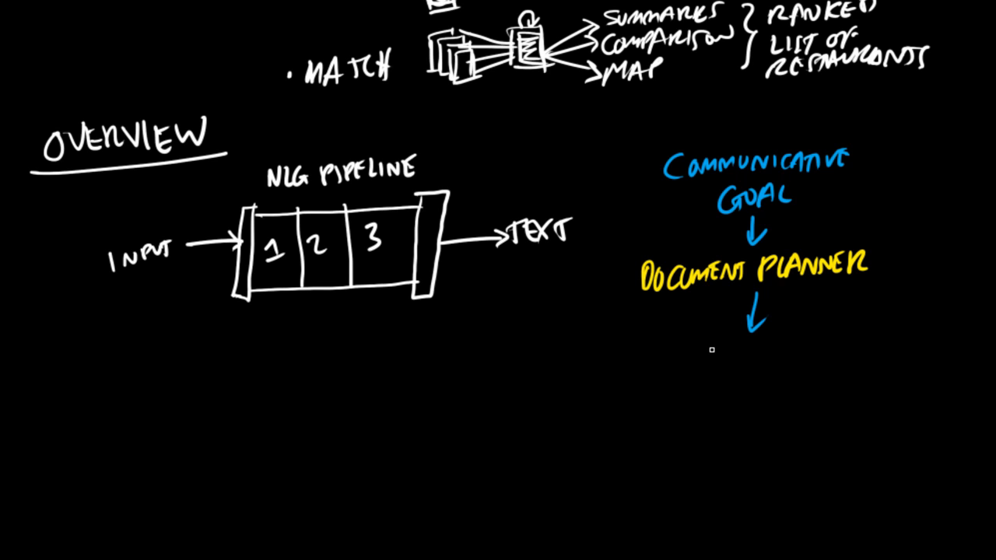
mouse_move(747, 330)
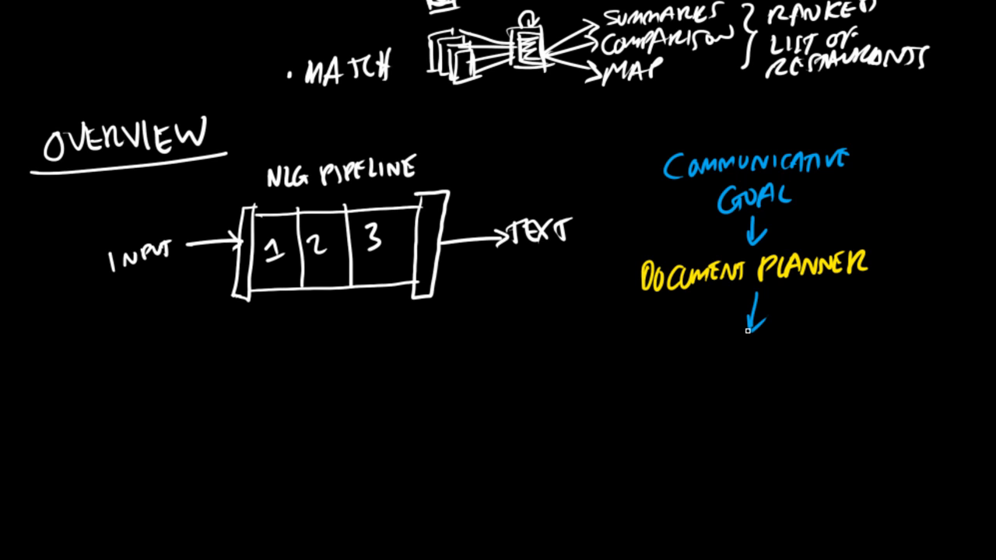
mouse_move(690, 355)
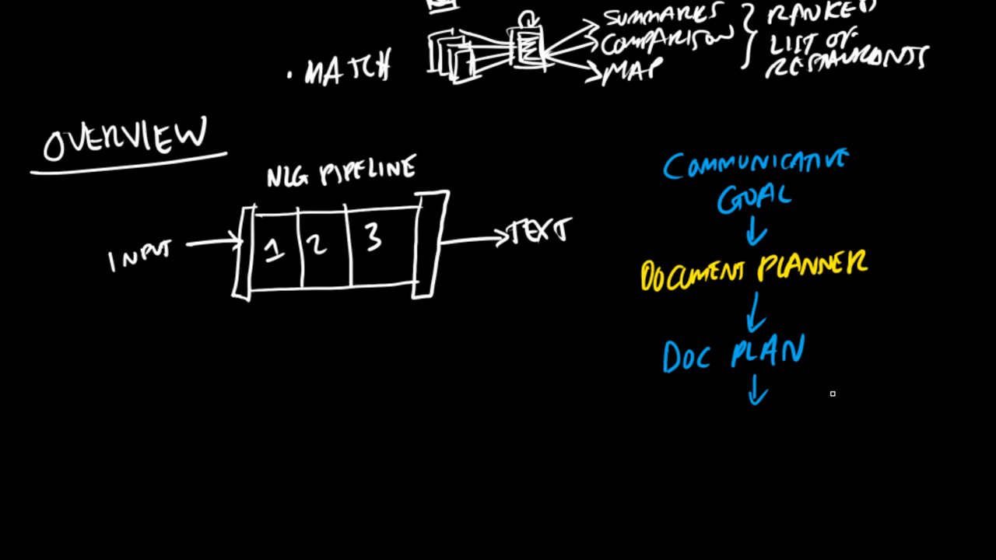
mouse_move(767, 428)
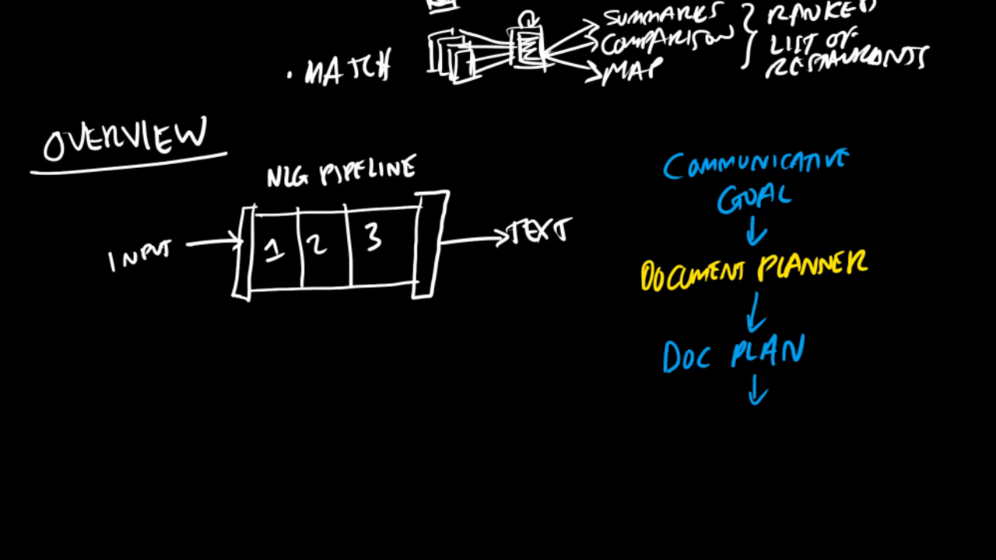
mouse_move(735, 435)
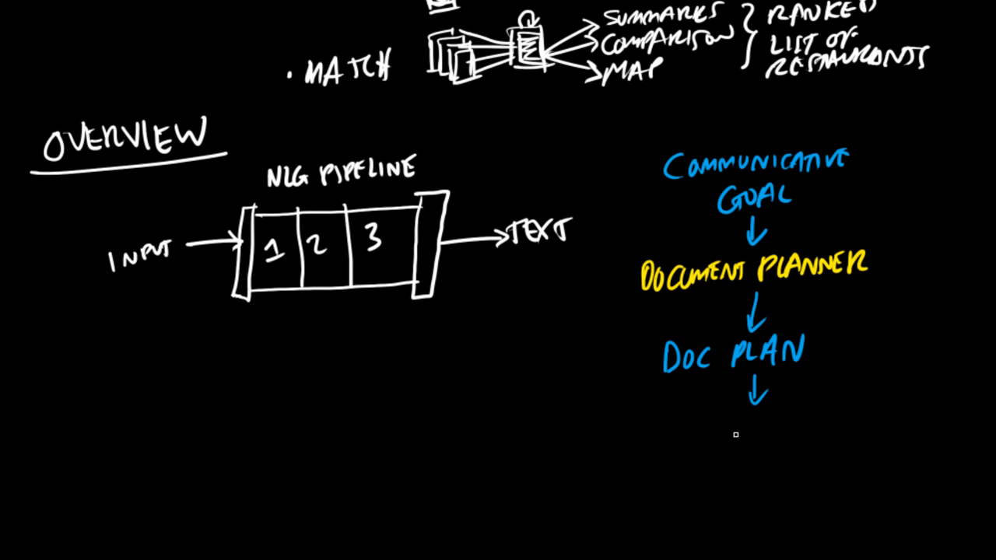
mouse_move(706, 429)
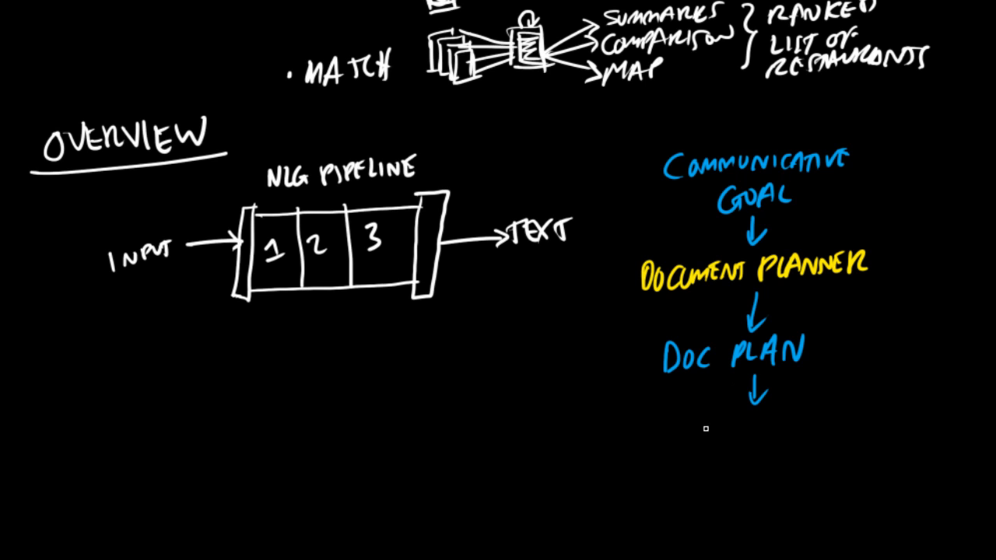
mouse_move(334, 246)
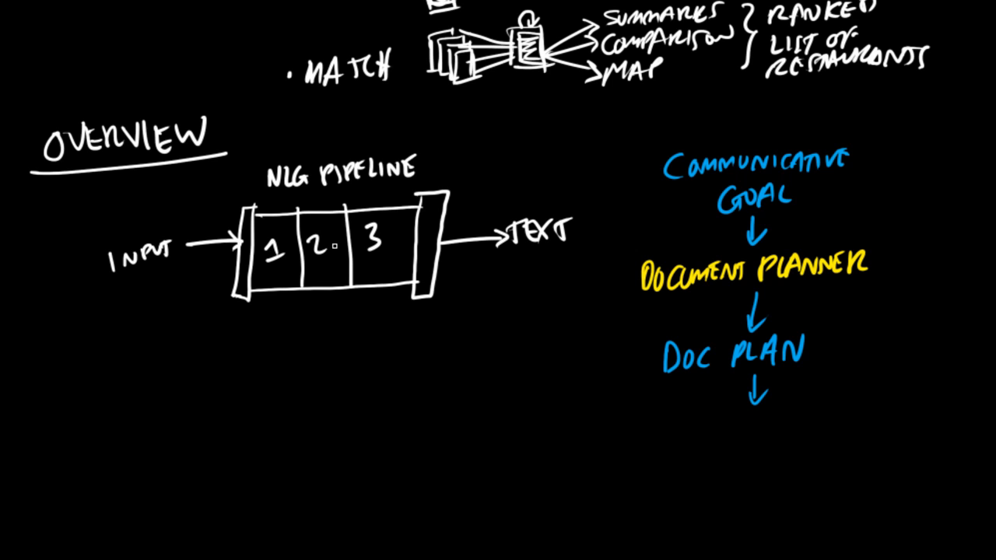
mouse_move(734, 429)
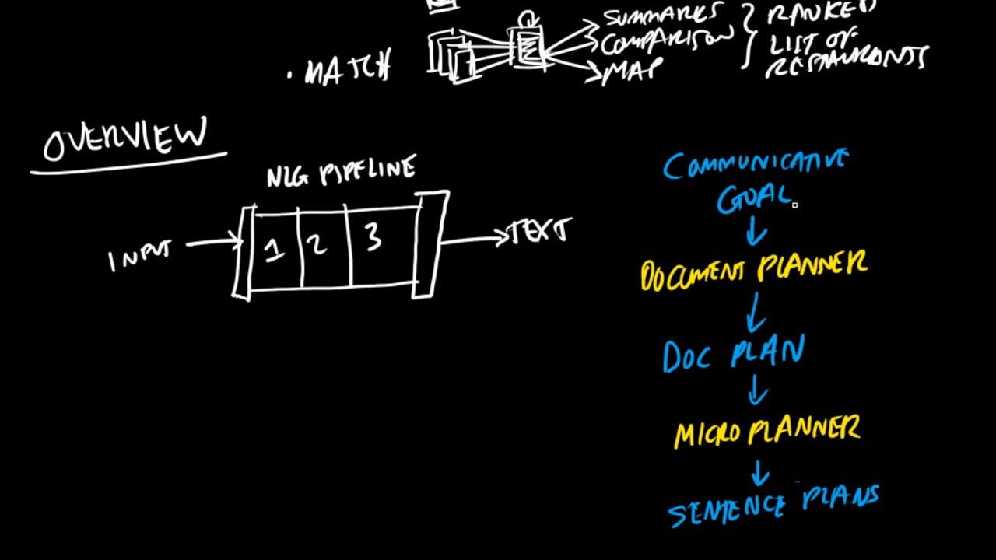
Add a yellow REALISATION step and a blue SURFACE TEXT box below it
scroll("down", 3)
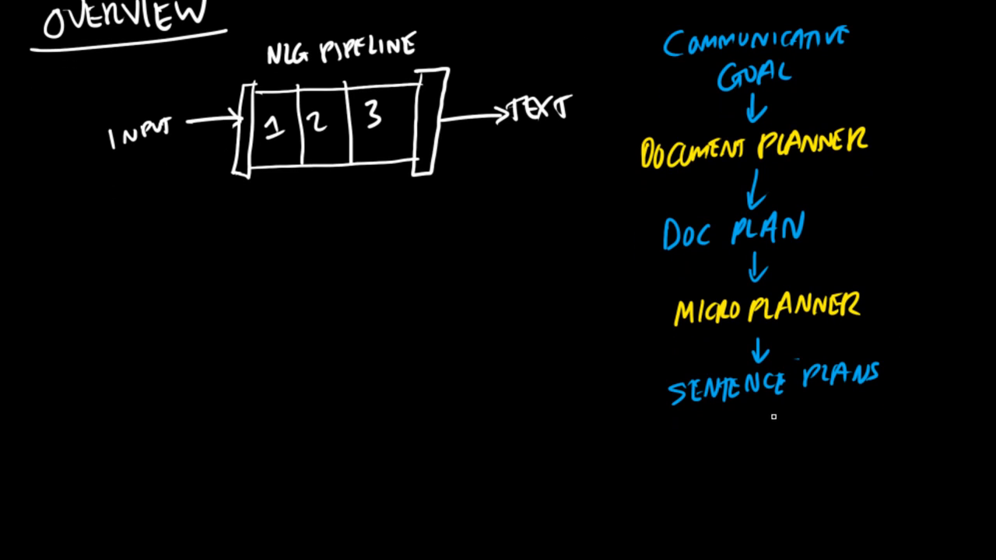
mouse_move(762, 404)
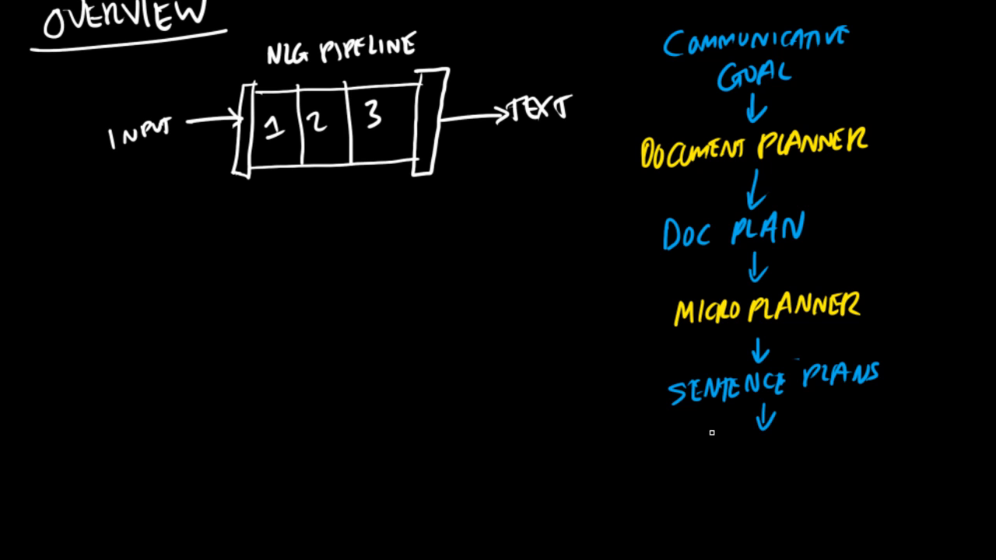
mouse_move(708, 445)
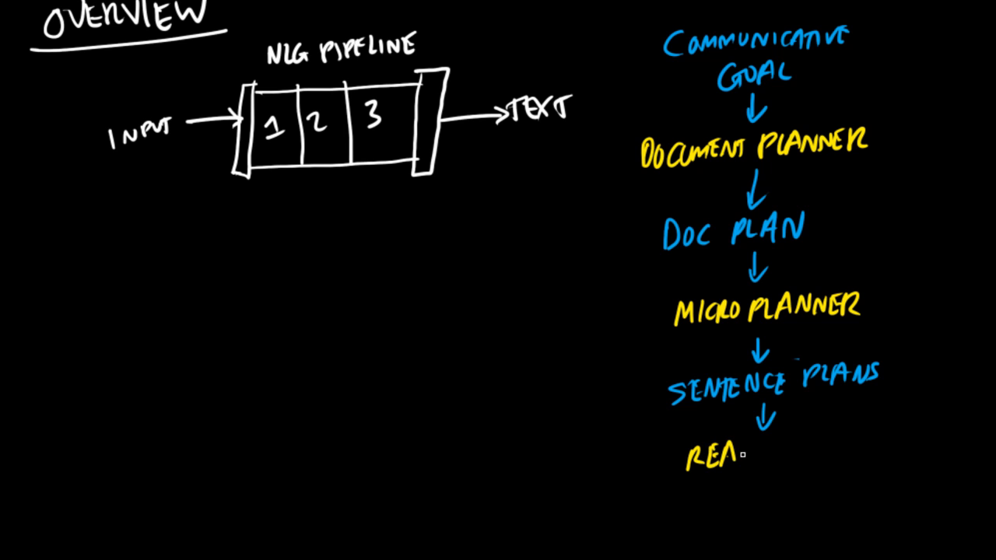
type("LISATION")
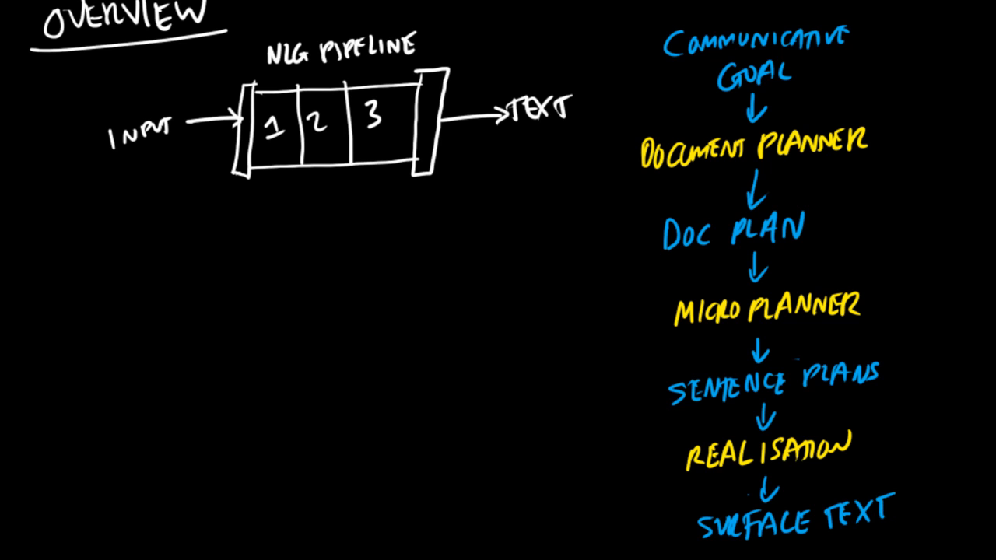
mouse_move(292, 252)
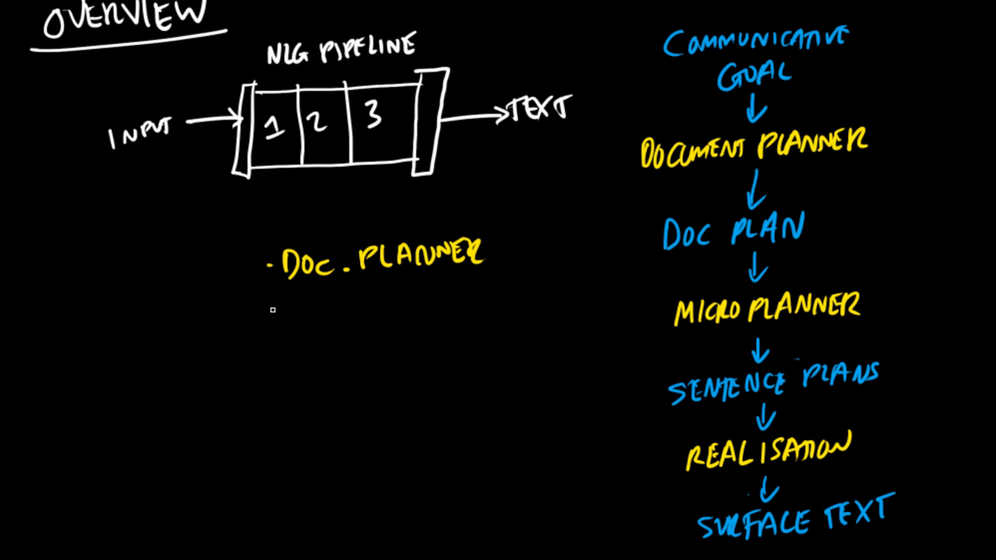
Write the bulleted Doc. Planner, Microplanner and Realiser list, underlining stages 1, 2, 3
type("MICROPLA")
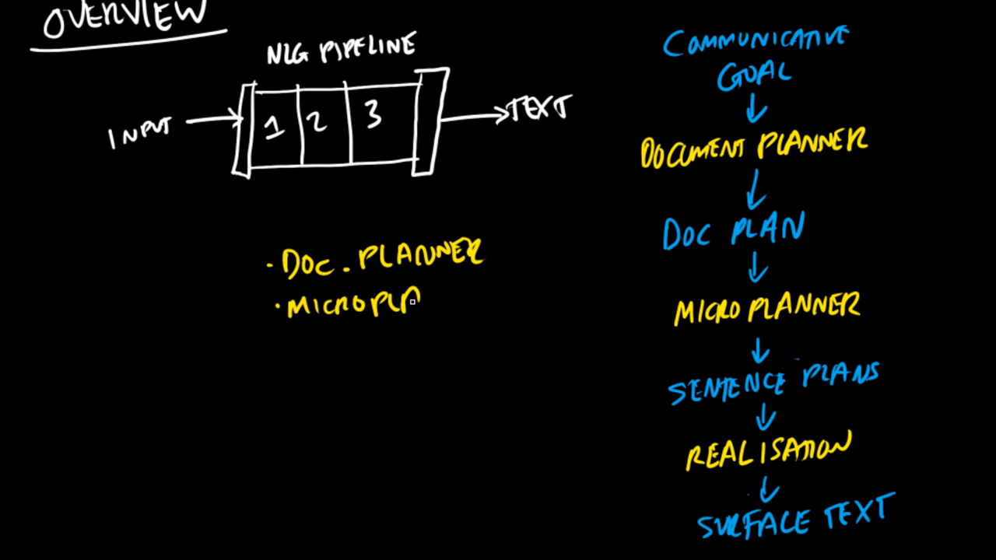
type("NNER")
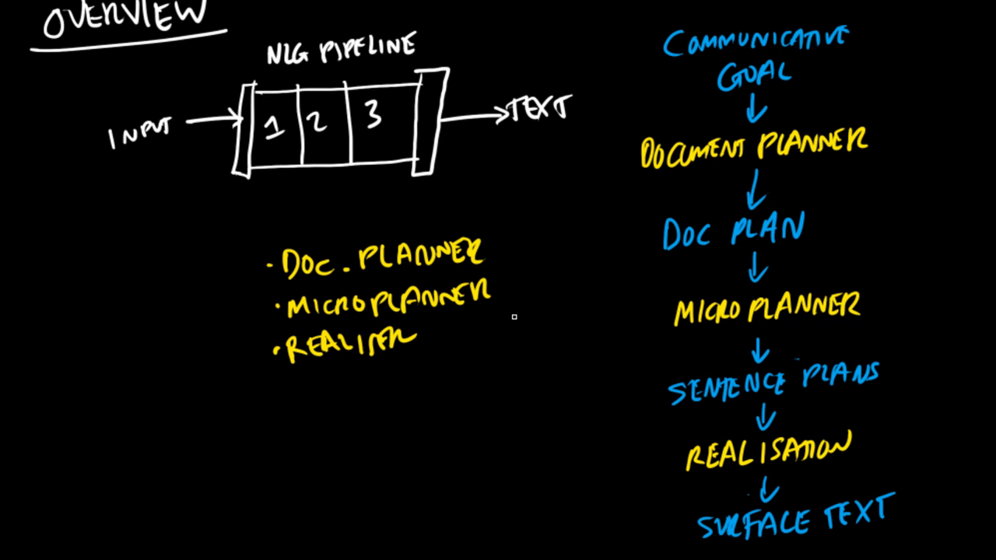
mouse_move(671, 237)
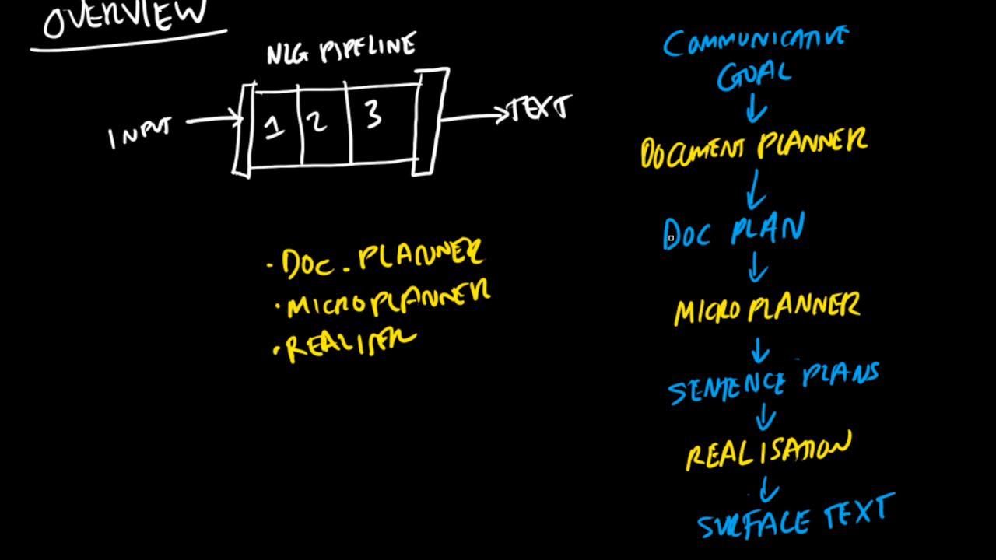
mouse_move(289, 167)
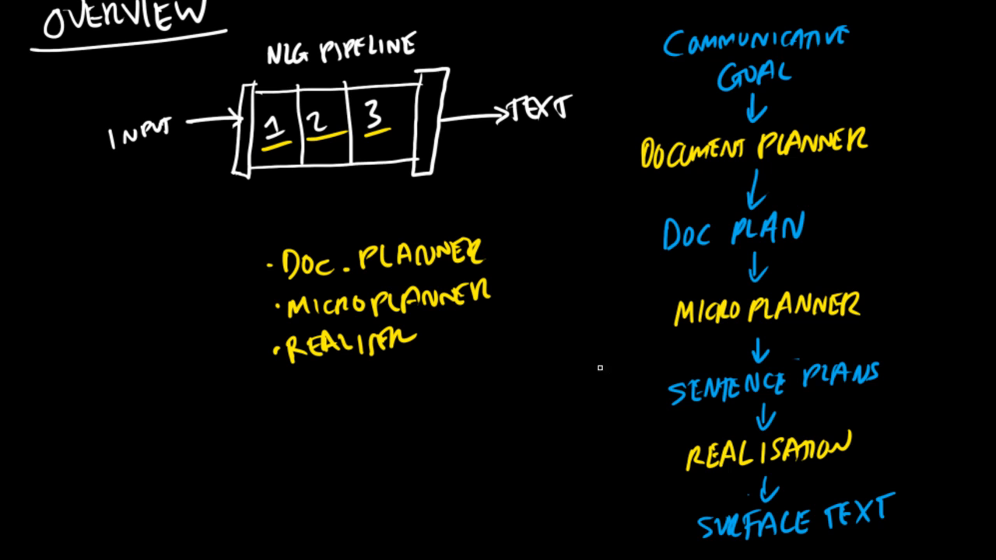
mouse_move(579, 379)
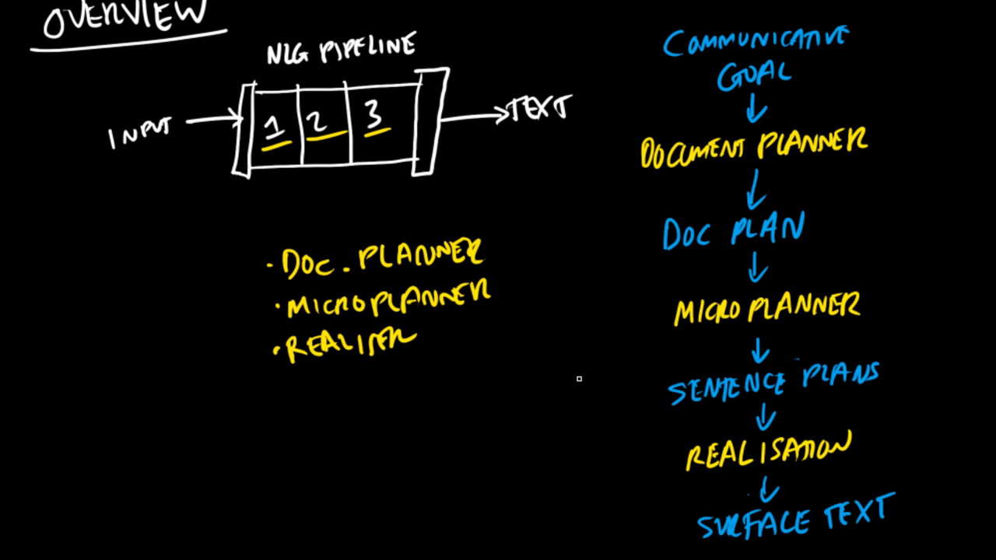
mouse_move(578, 378)
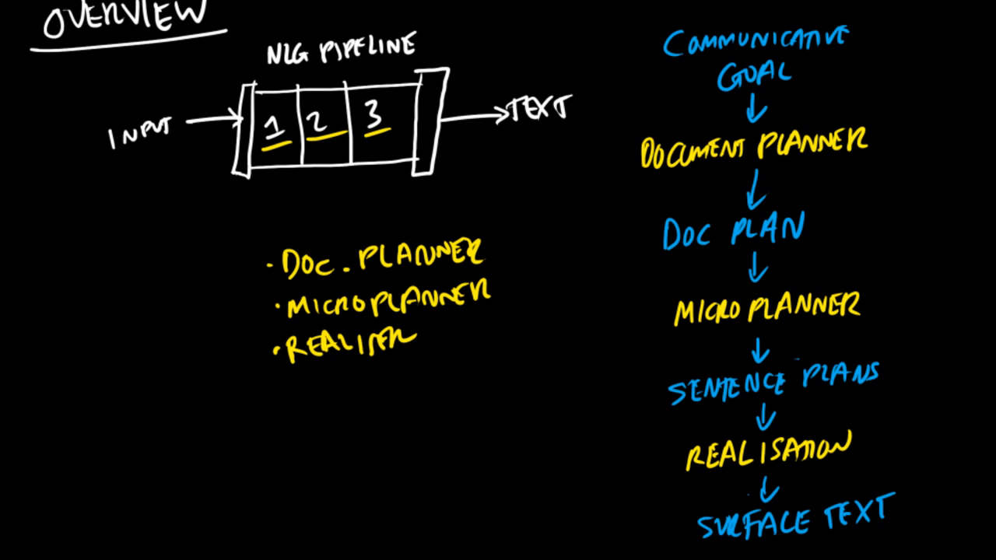
mouse_move(267, 417)
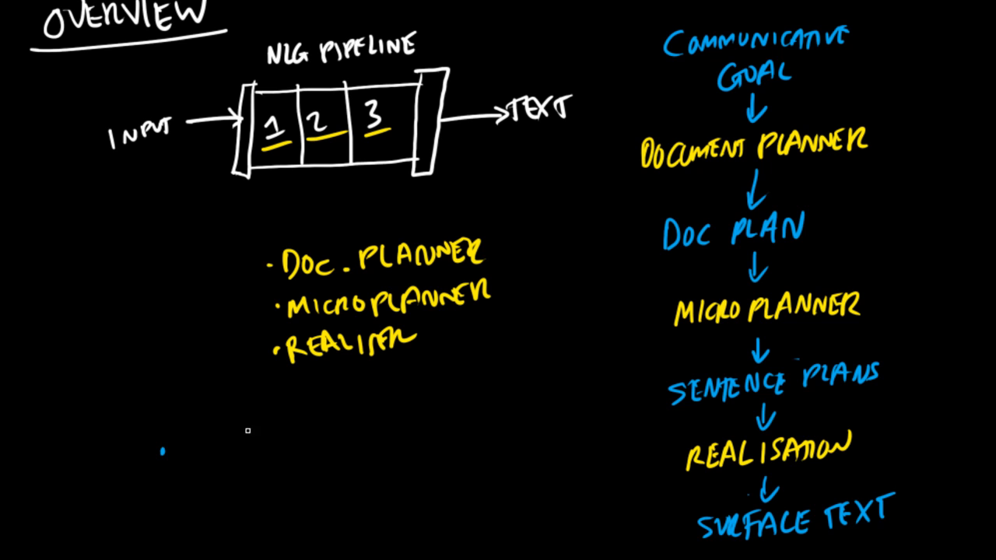
mouse_move(277, 393)
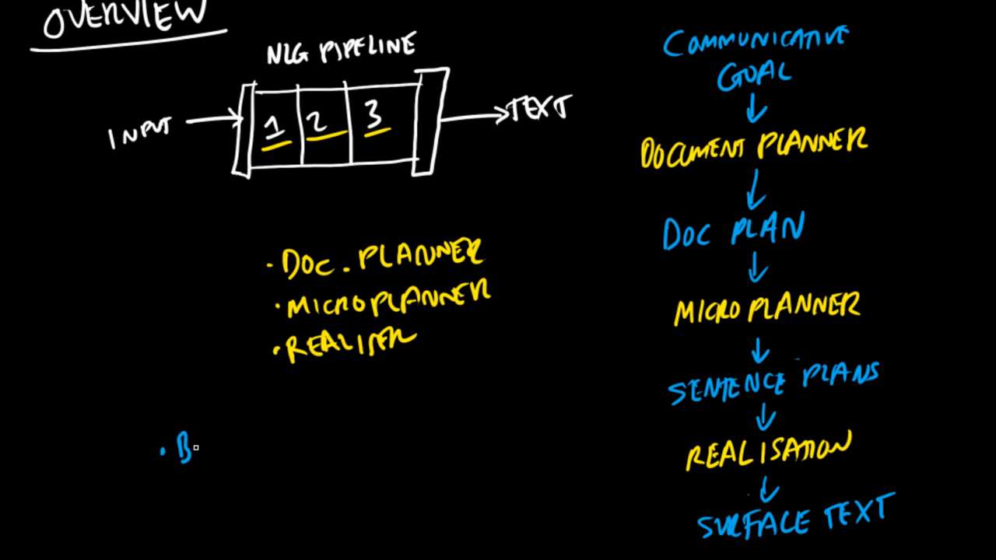
Write 'Building NLG Systems, Ehud Reiter + Robert Dale' in blue with a book sketch and underline
type("UILDING NLG")
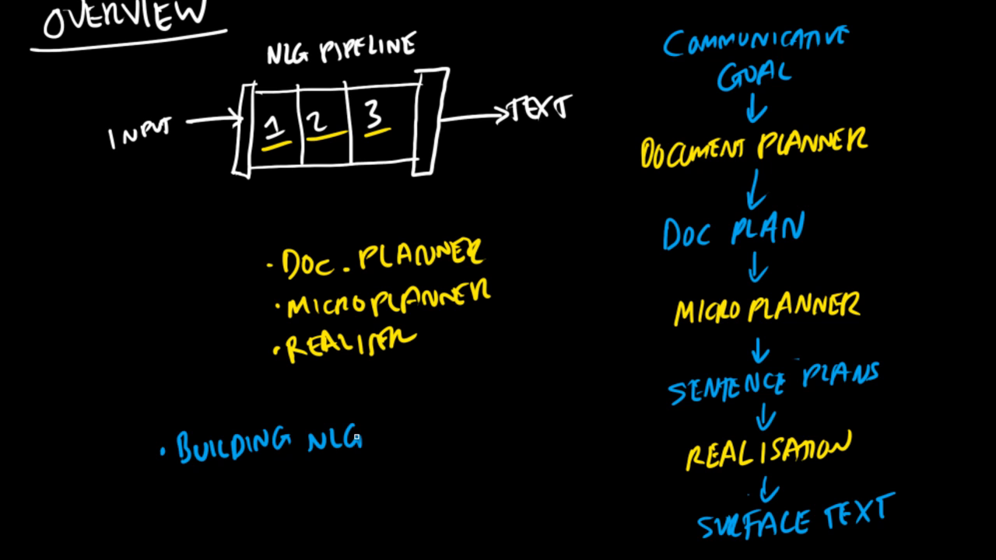
type("SYSTE")
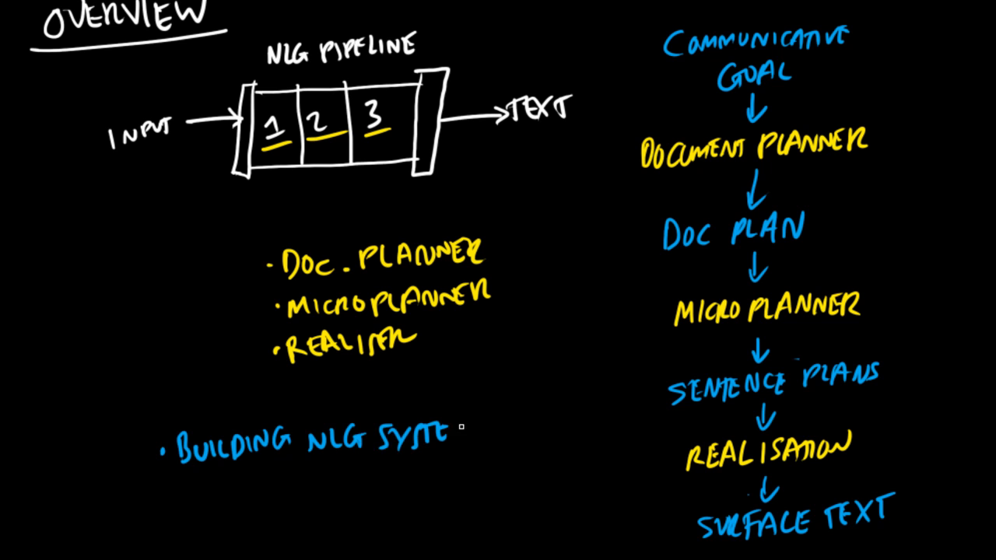
type("MS")
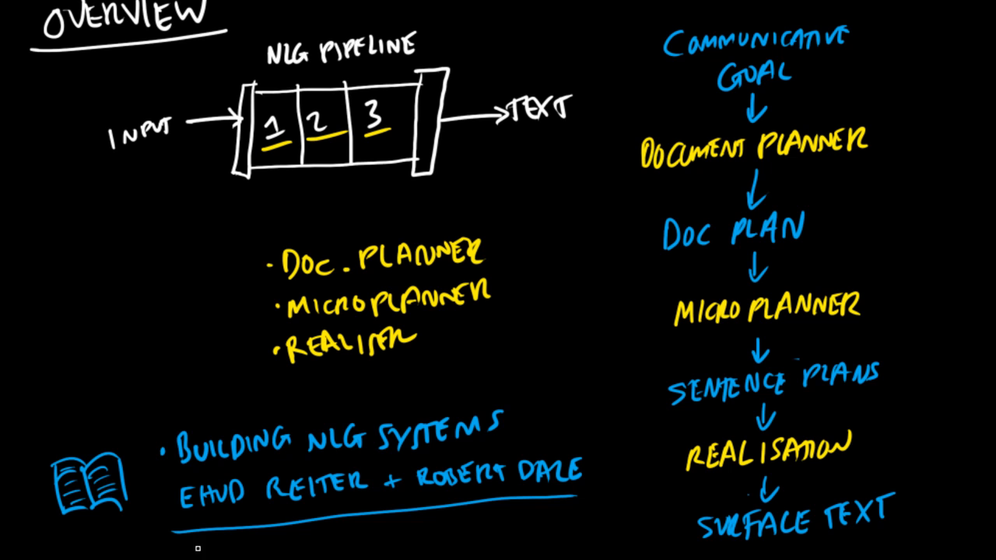
mouse_move(575, 402)
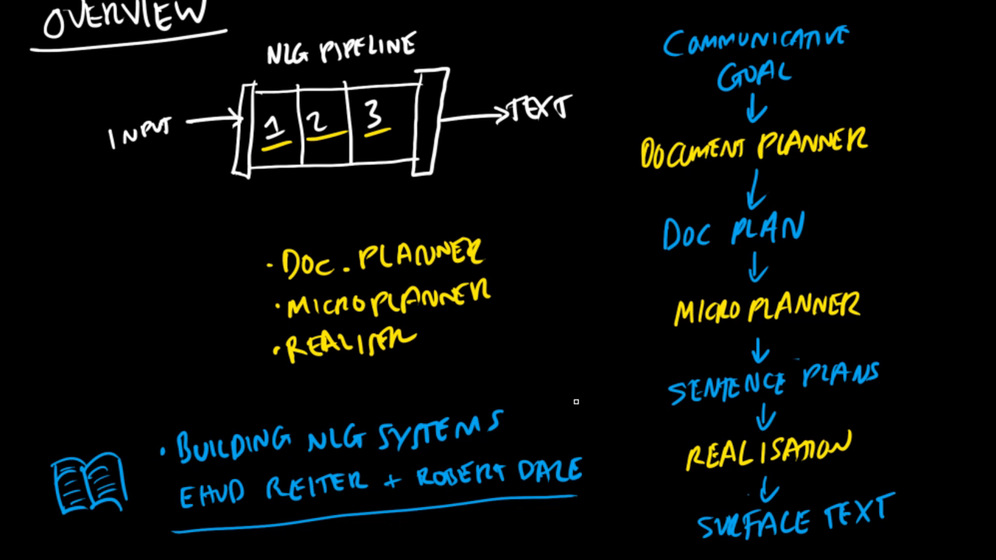